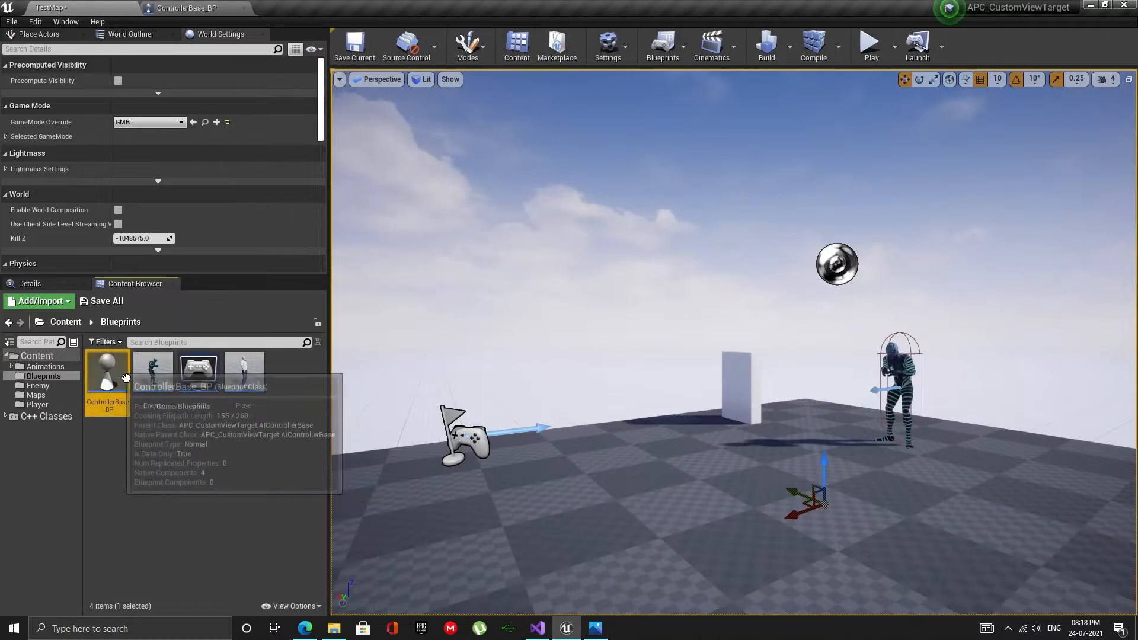
Select an enemy character in the level and start a Play-in-Editor session.
double_click(106, 371)
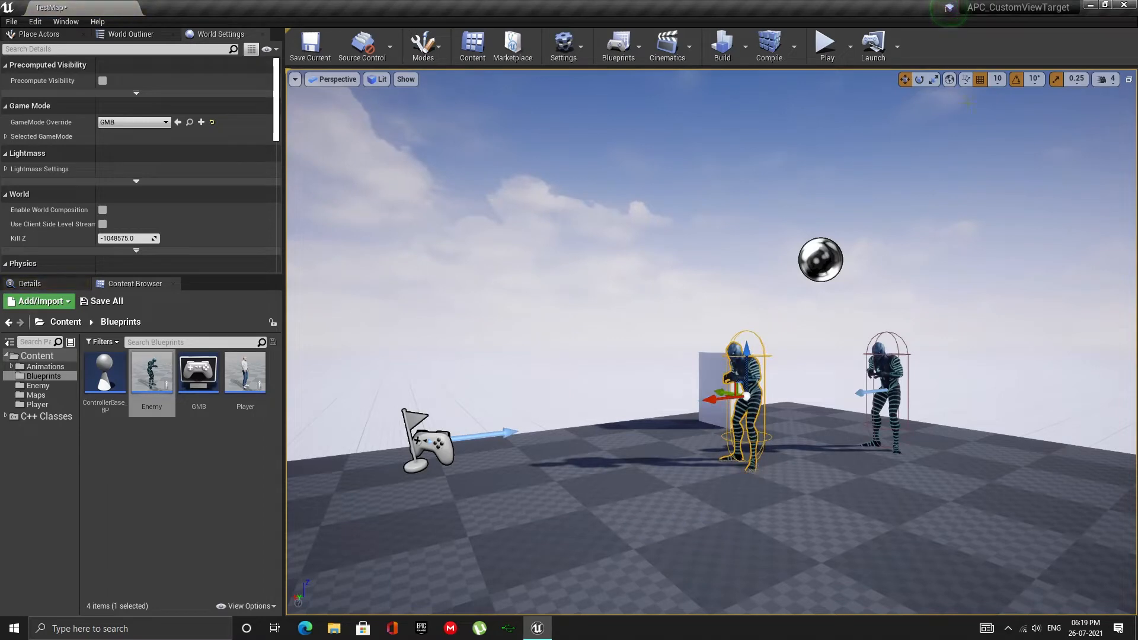
left_click(918, 79)
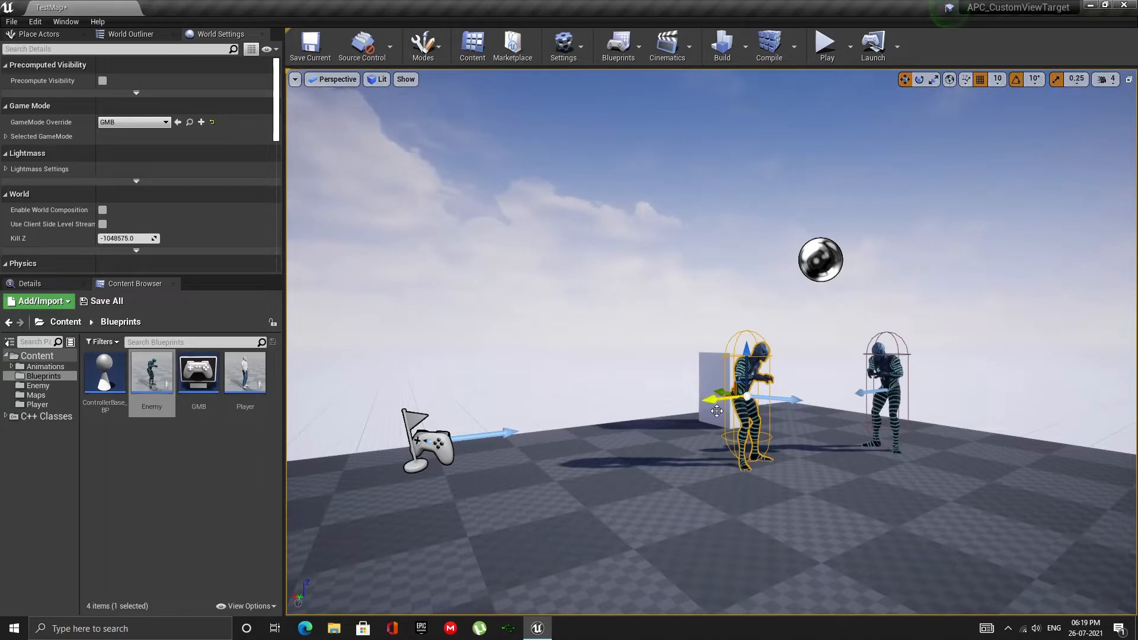
left_click(826, 44)
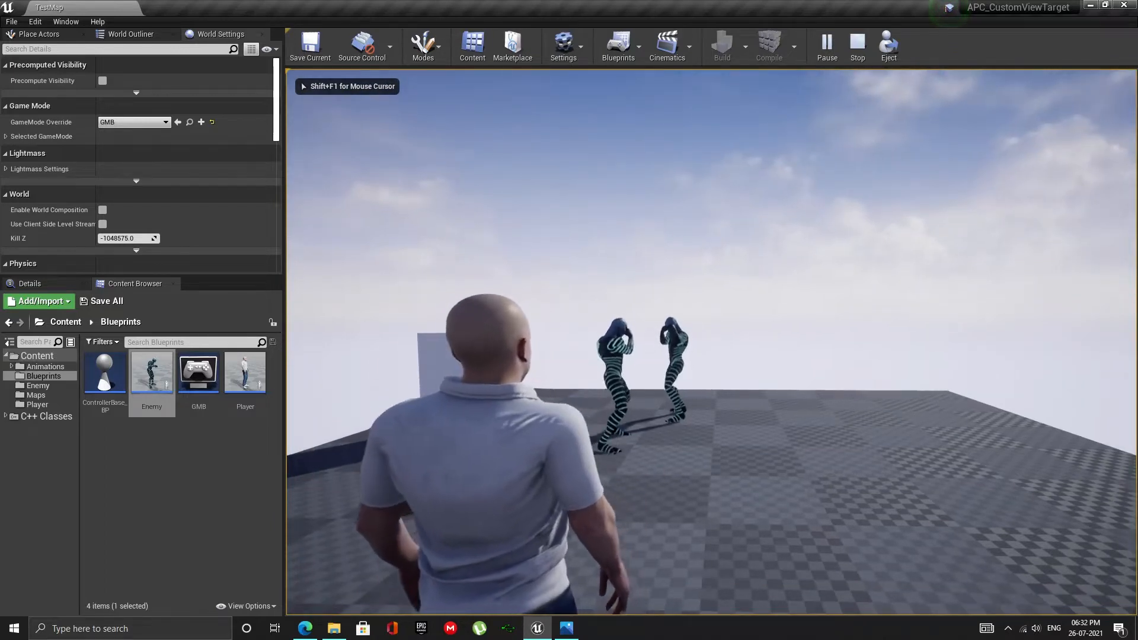
Show the AI debug overlay with Enemy_2's sight perception, then stop playing.
key("apostrophe")
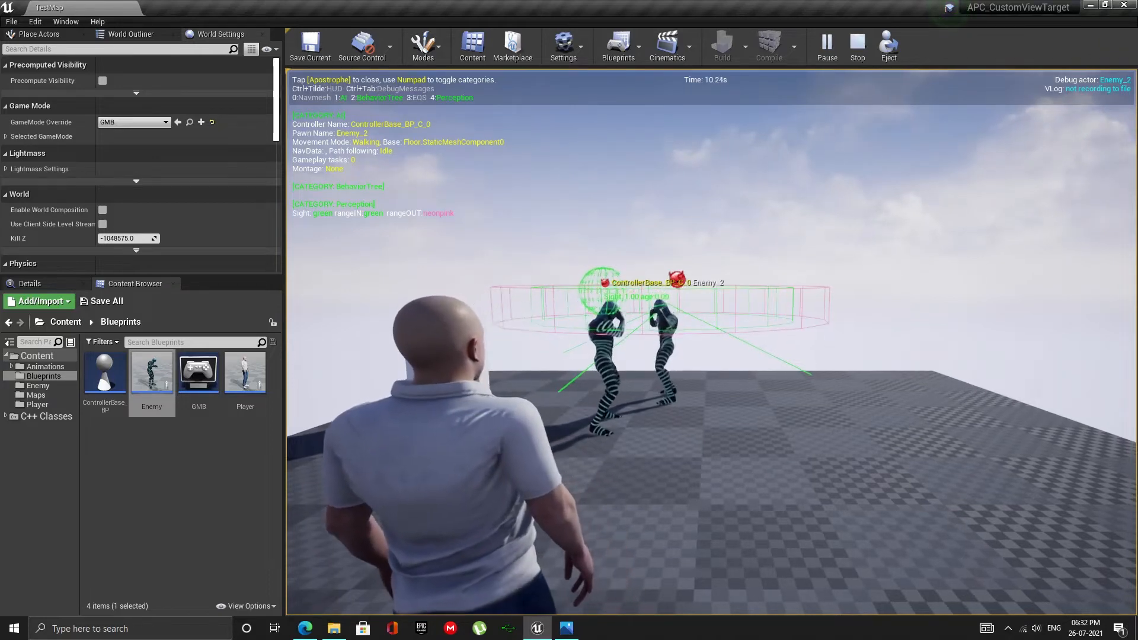
left_click(857, 46)
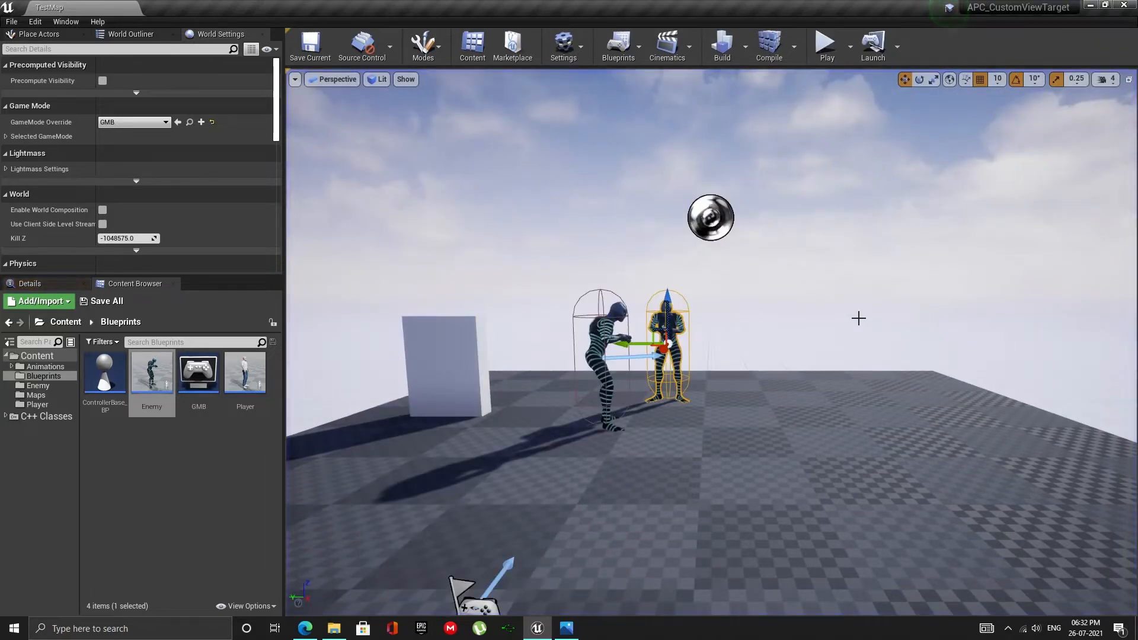
mouse_move(105, 374)
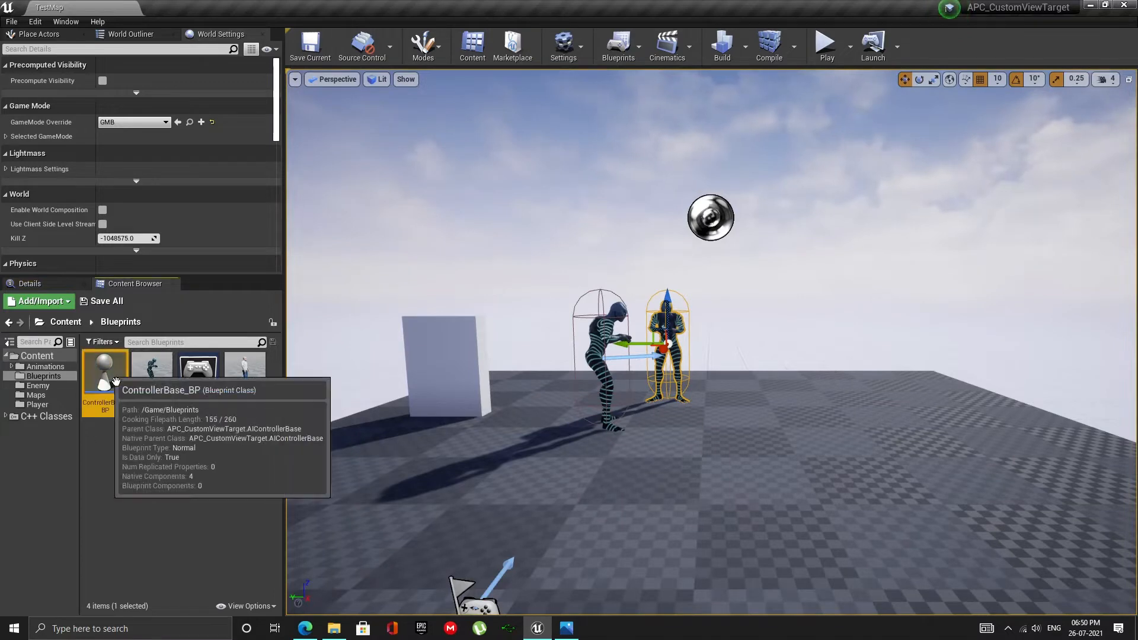
In ControllerBase_BP's AIPerception sight config, untick Detect Neutrals and tick Detect Enemies.
double_click(104, 368)
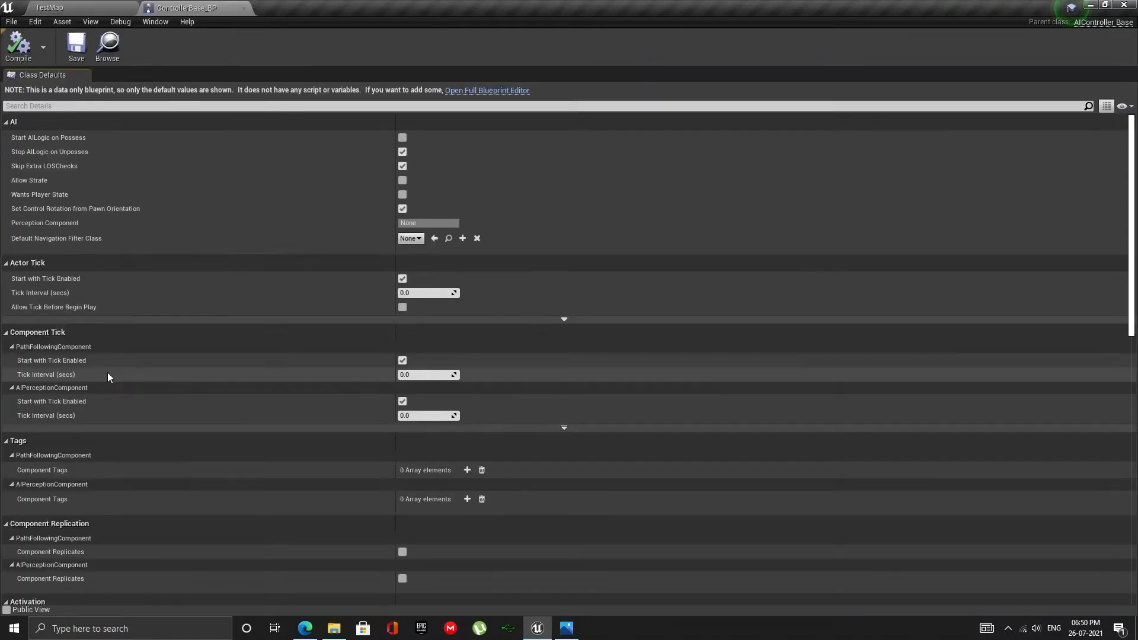
left_click(486, 90)
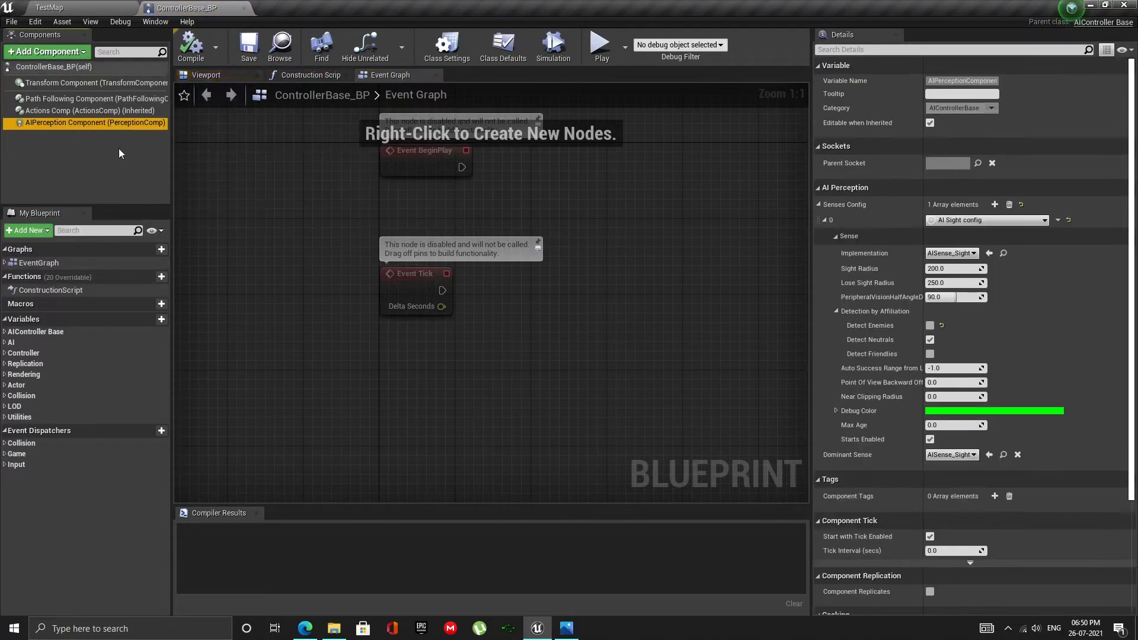
mouse_move(930, 326)
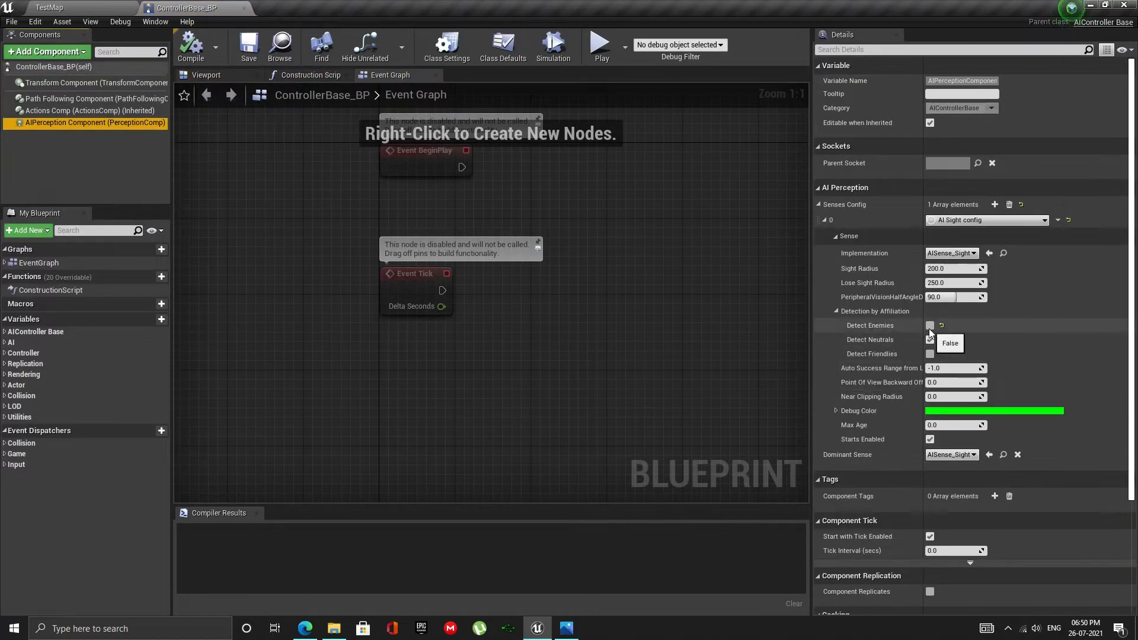
left_click(930, 339)
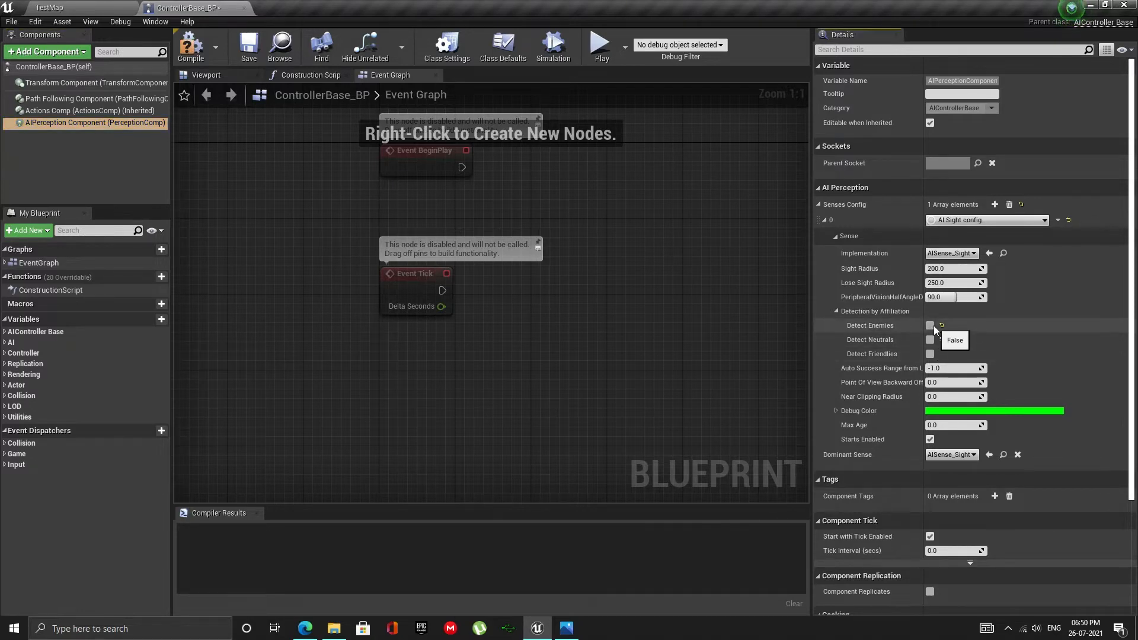
left_click(930, 325)
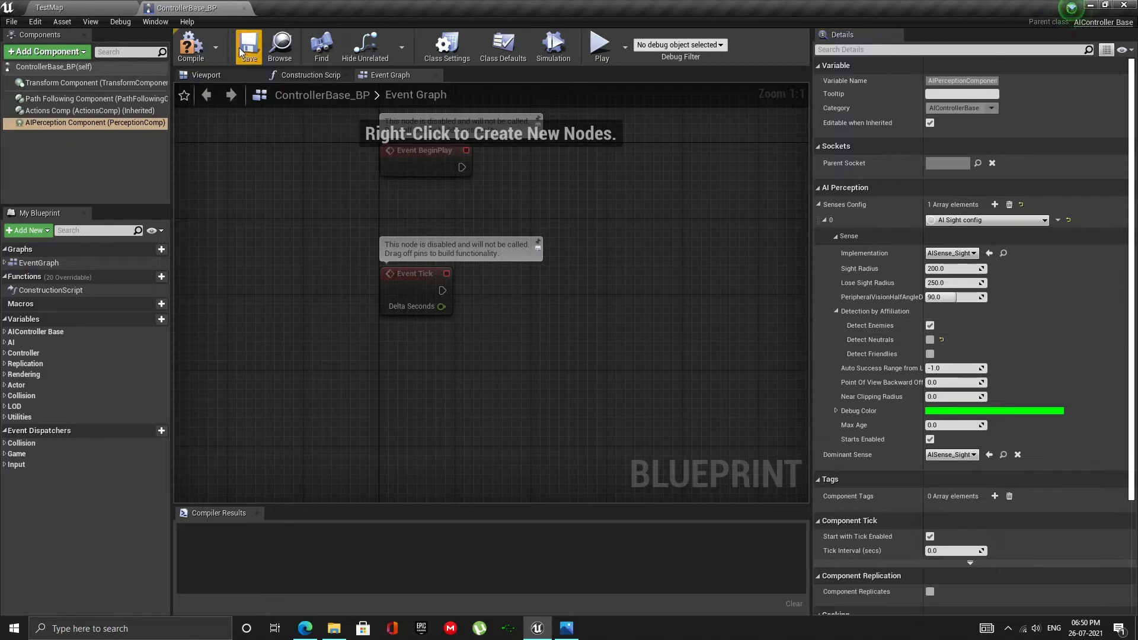
Back in TestMap, play the level with the AI debug overlay shown, then stop.
left_click(49, 8)
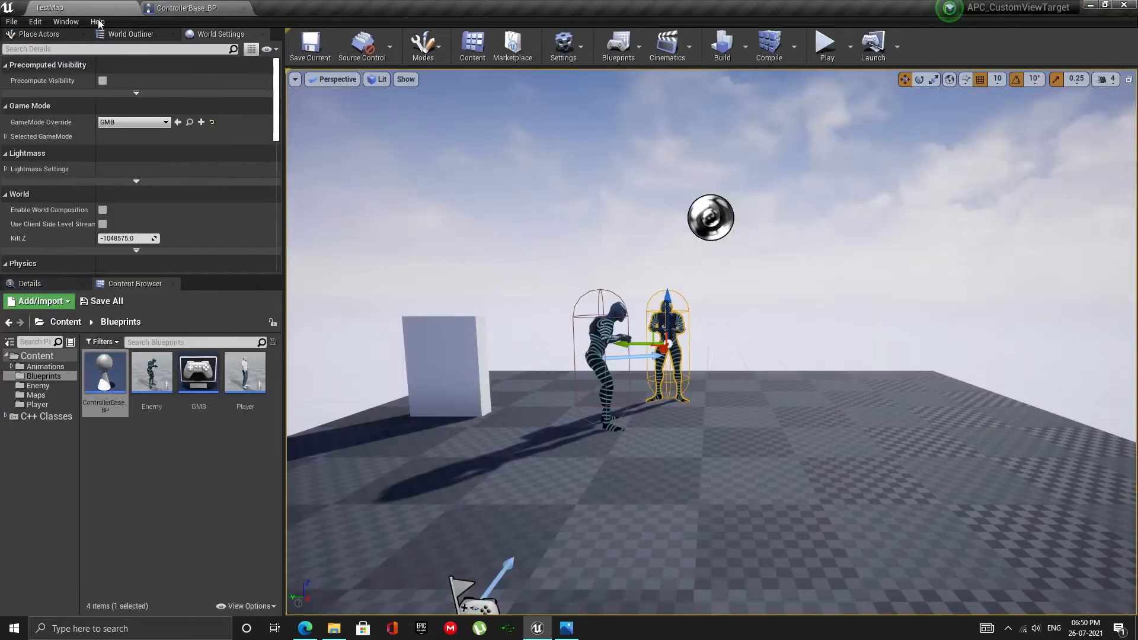
left_click(826, 45)
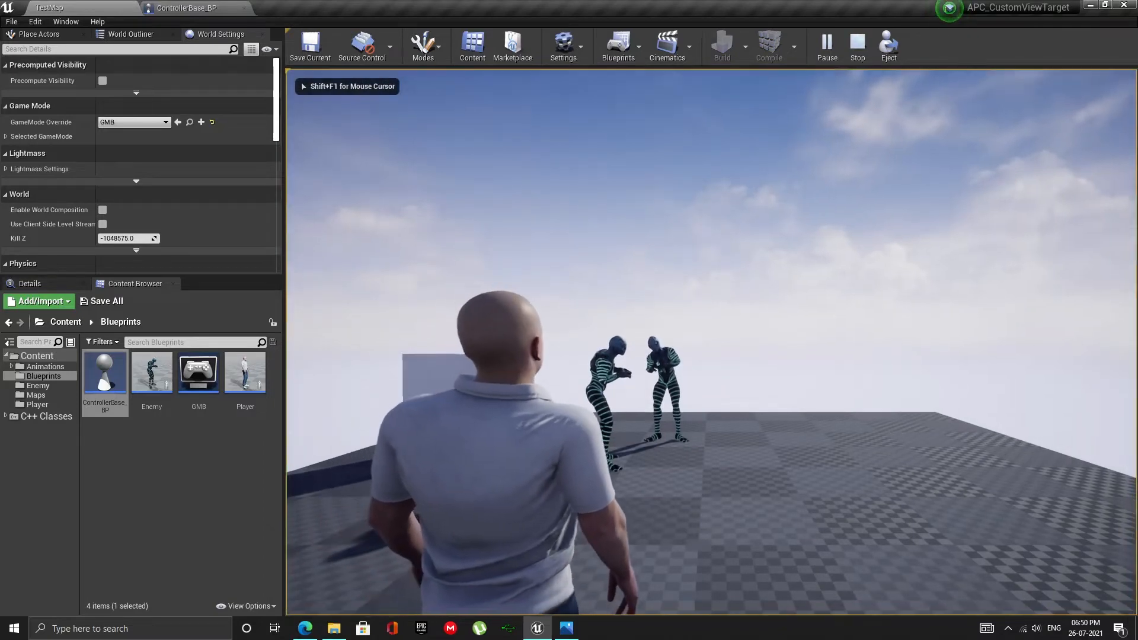
key("apostrophe")
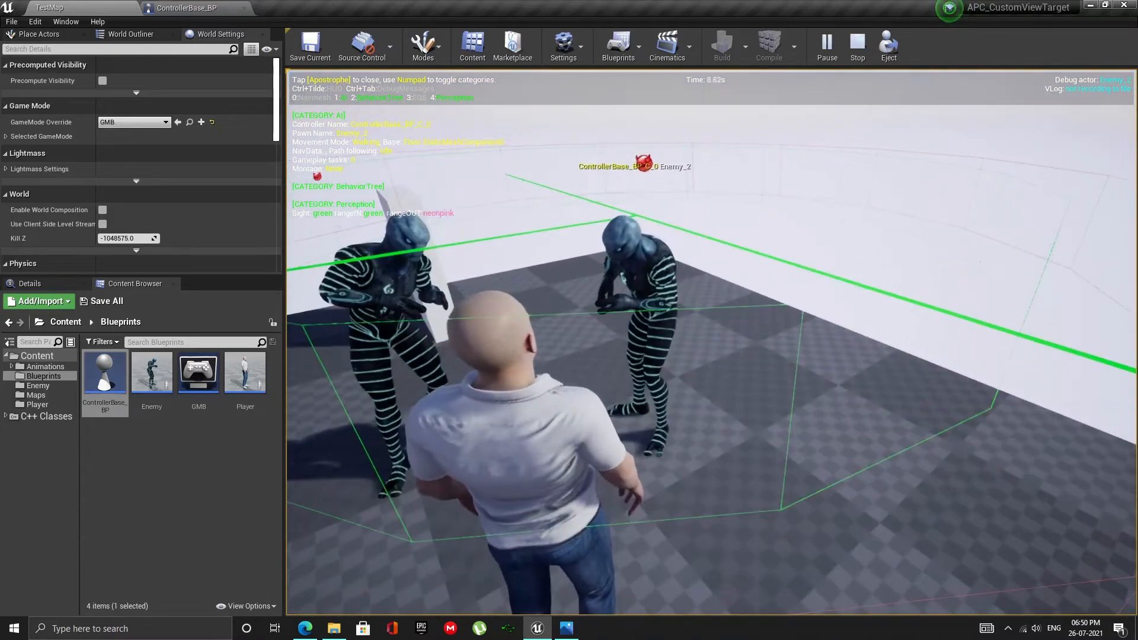
left_click(857, 45)
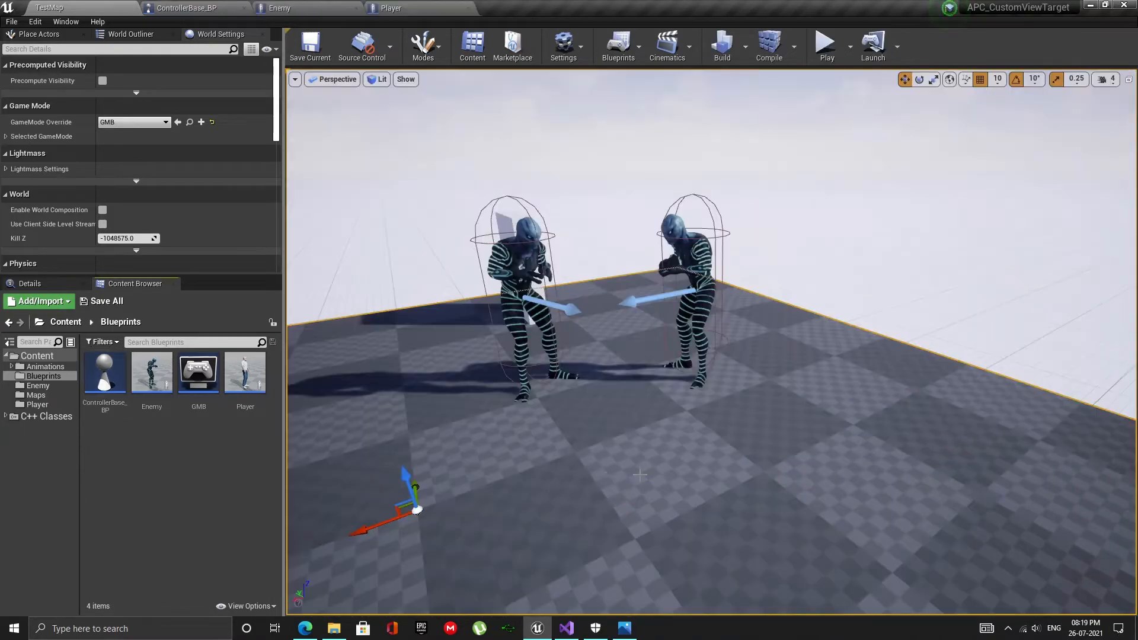
In Visual Studio, highlight CharacterBase.h's ID property and GetGenericTeamId override.
left_click(46, 416)
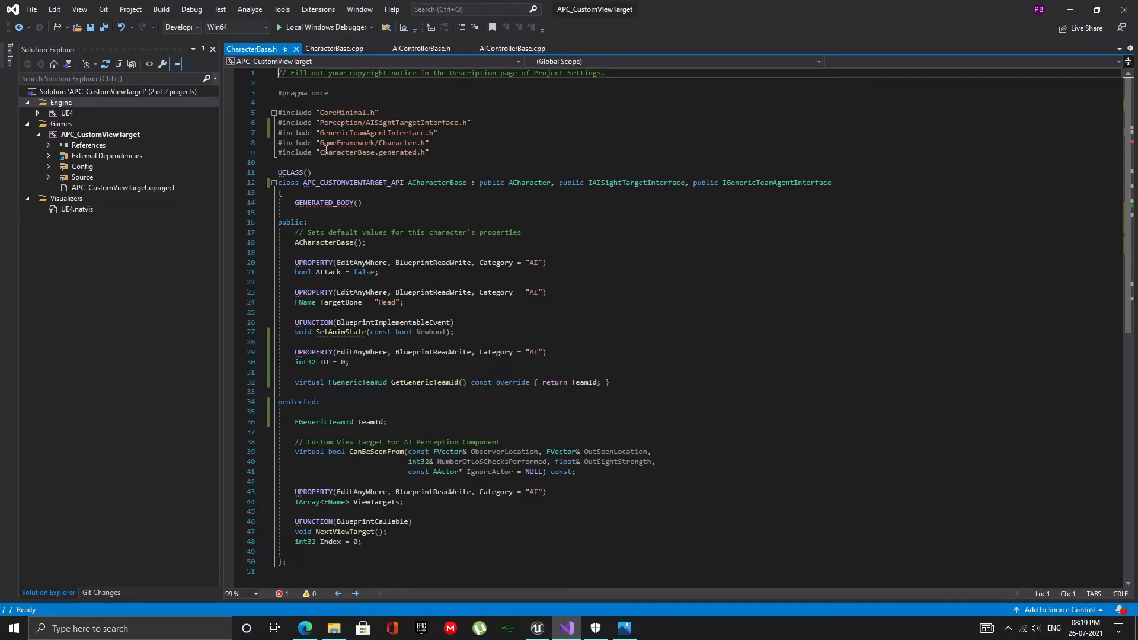
double_click(294, 133)
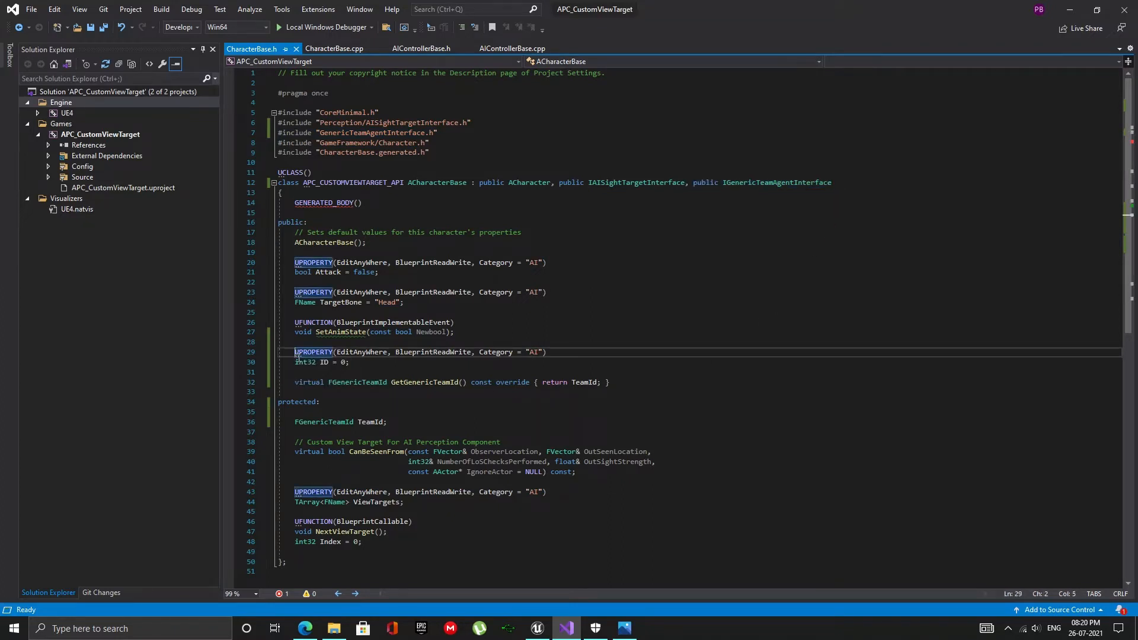
left_click_drag(294, 353, 612, 382)
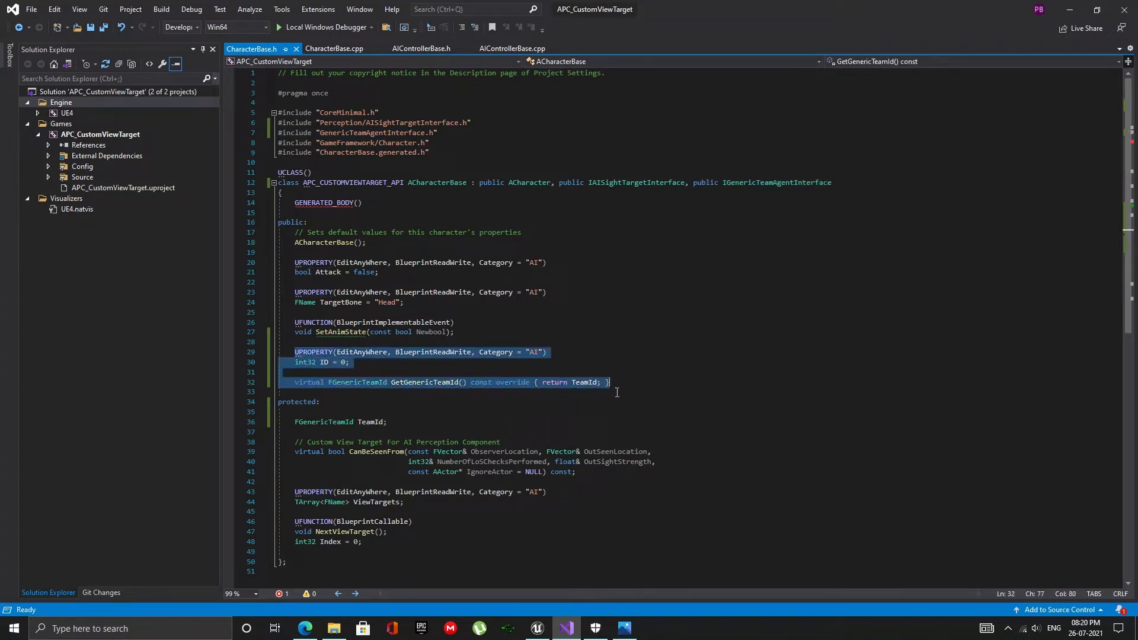
mouse_move(686, 386)
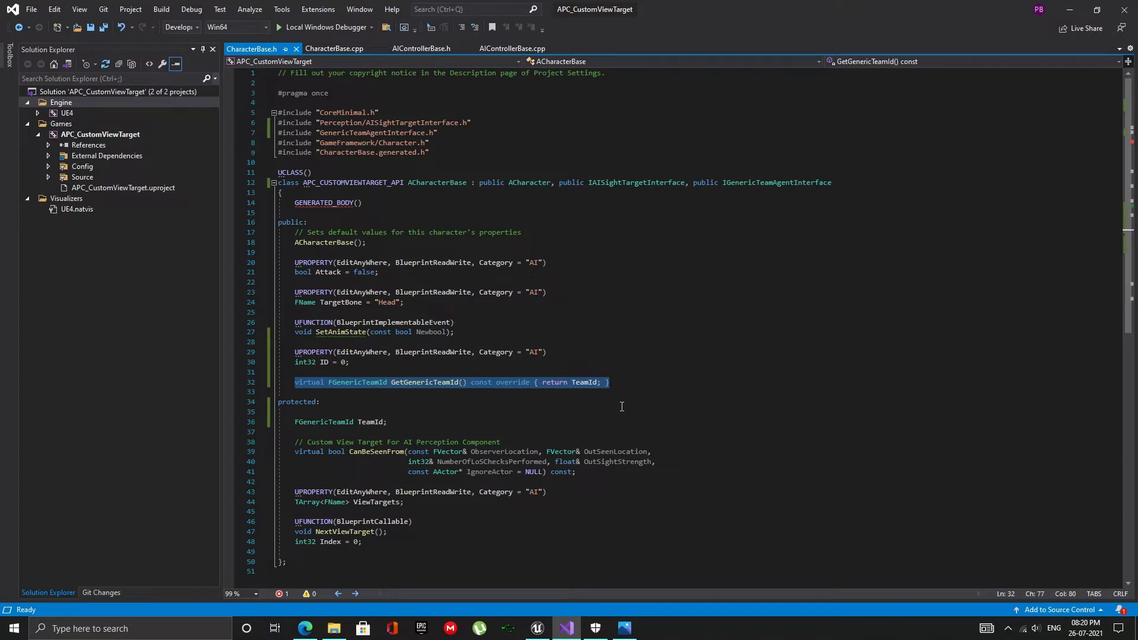
mouse_move(300, 427)
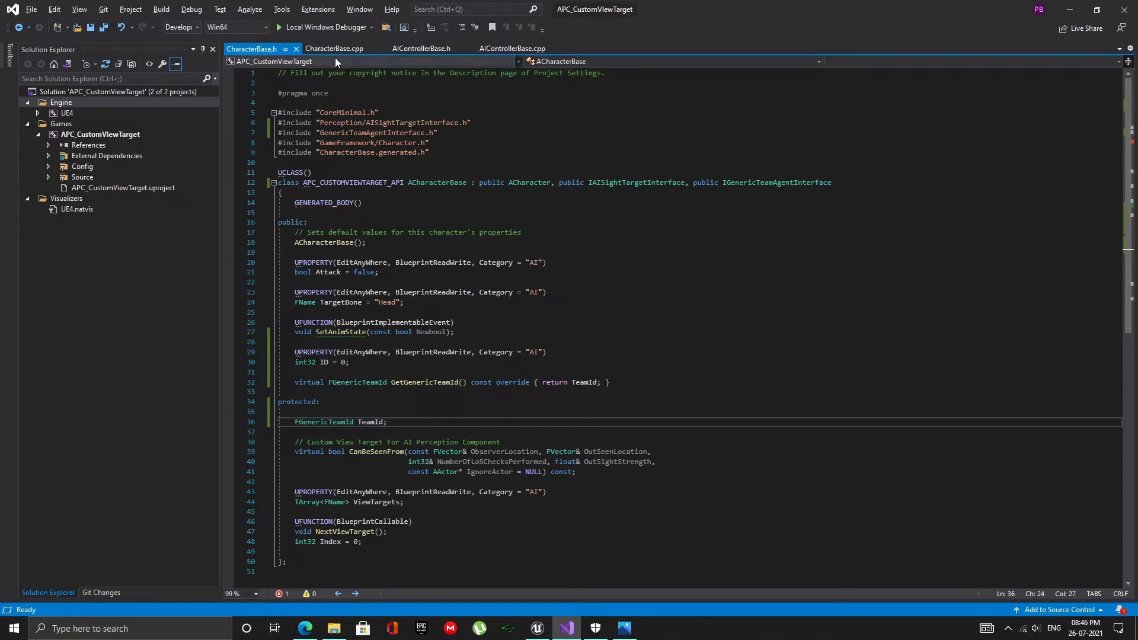
Open AIControllerBase.h and highlight the TeamId and GetTeamAttitudeTowards declarations.
left_click(335, 49)
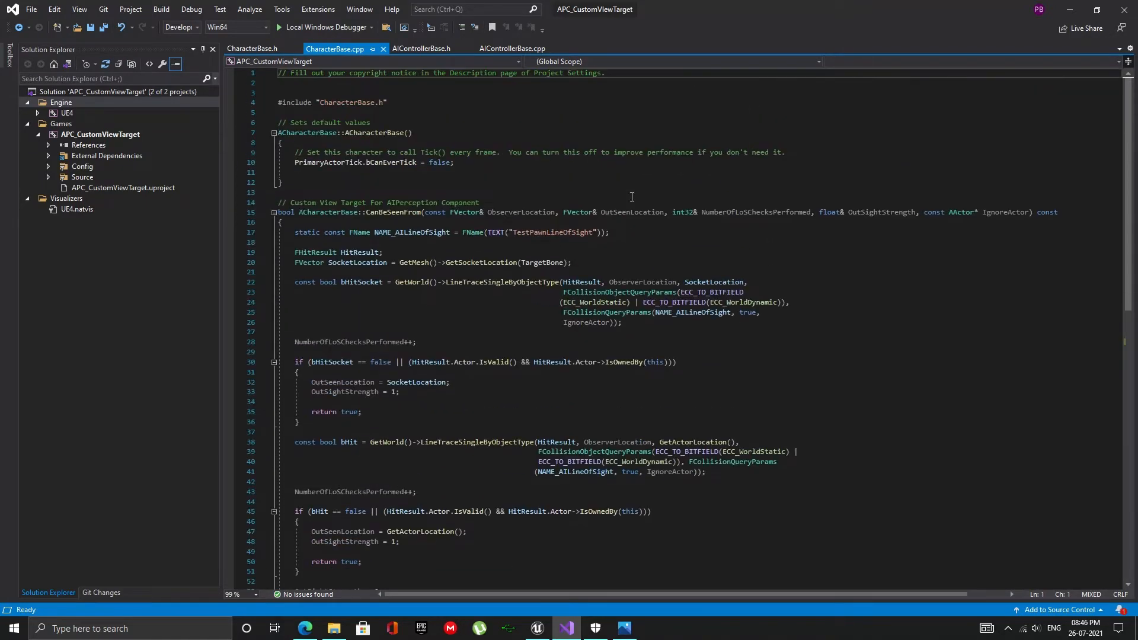
left_click(421, 48)
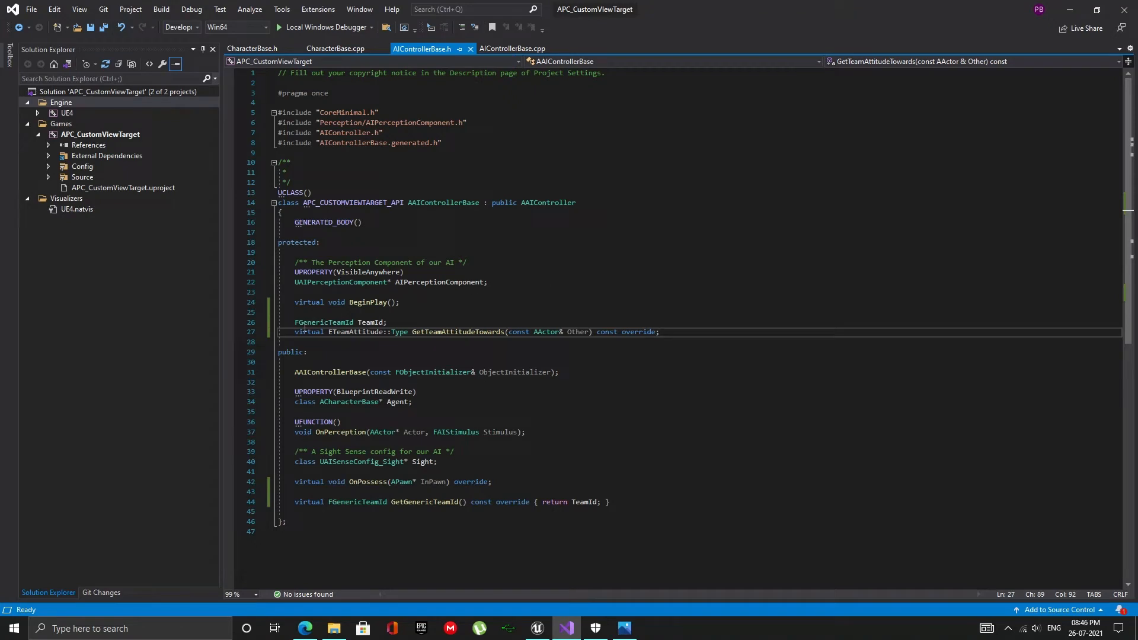
left_click_drag(295, 322, 428, 332)
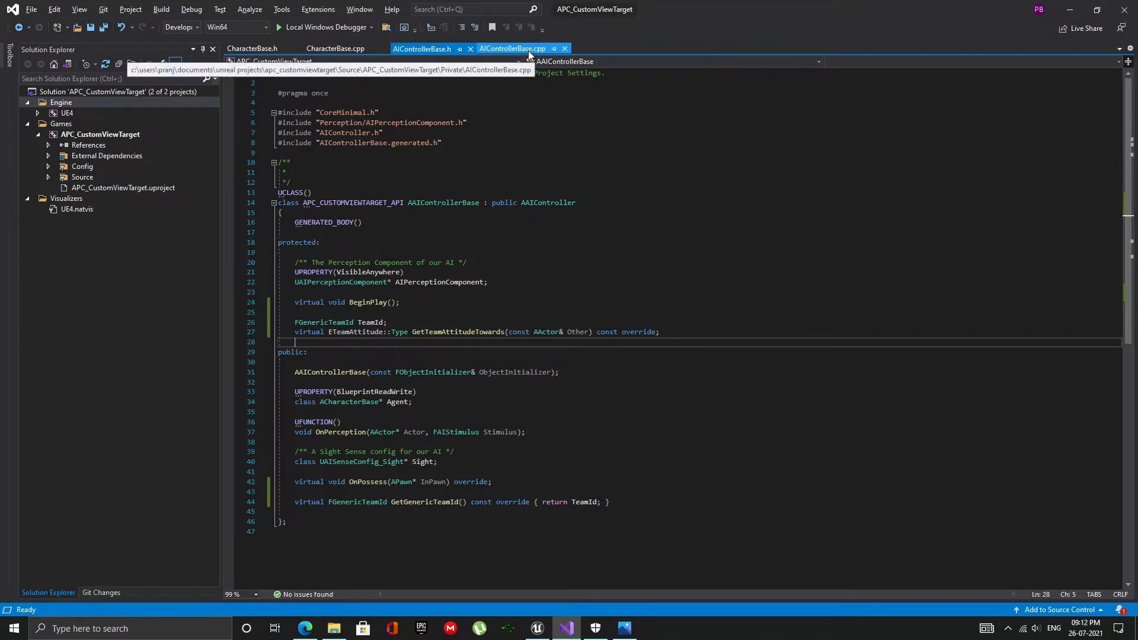
left_click(513, 49)
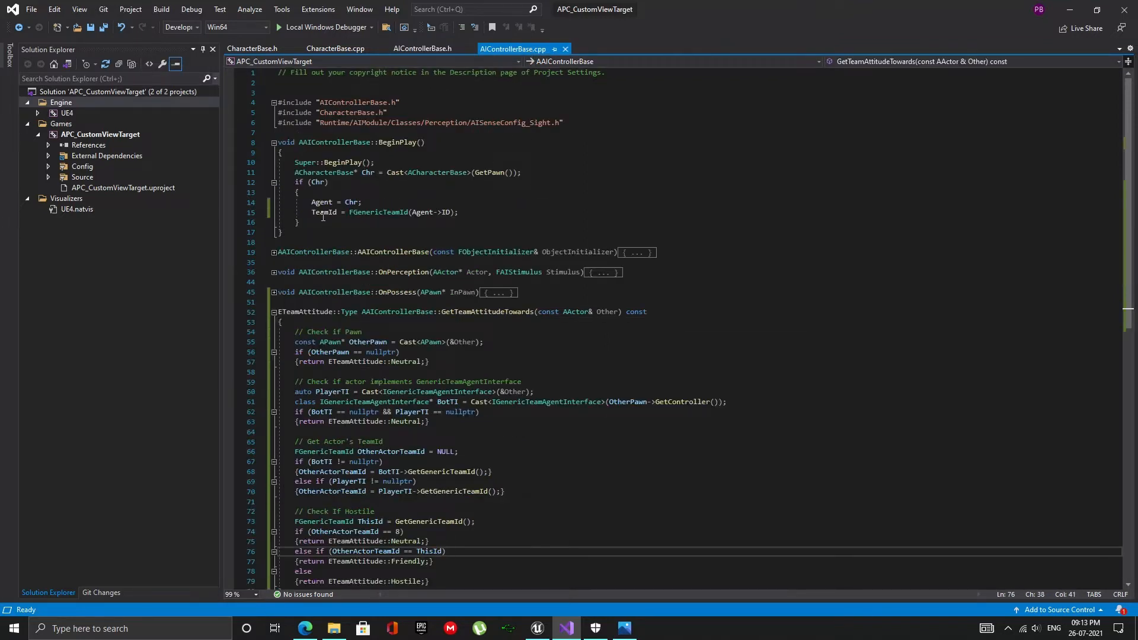
left_click_drag(311, 212, 427, 213)
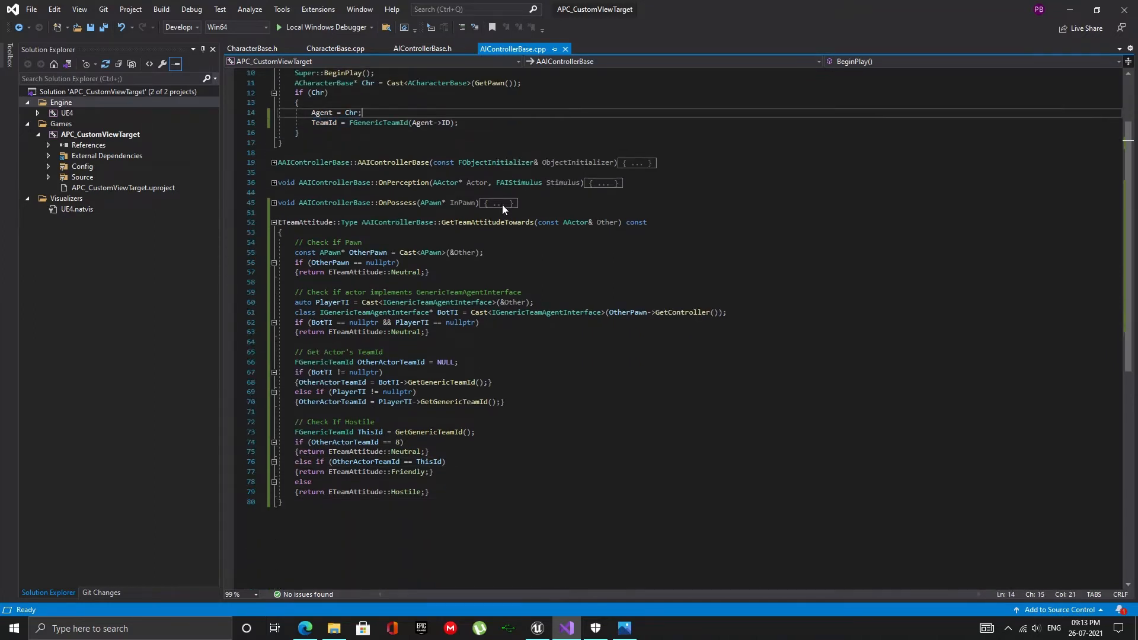
left_click(297, 242)
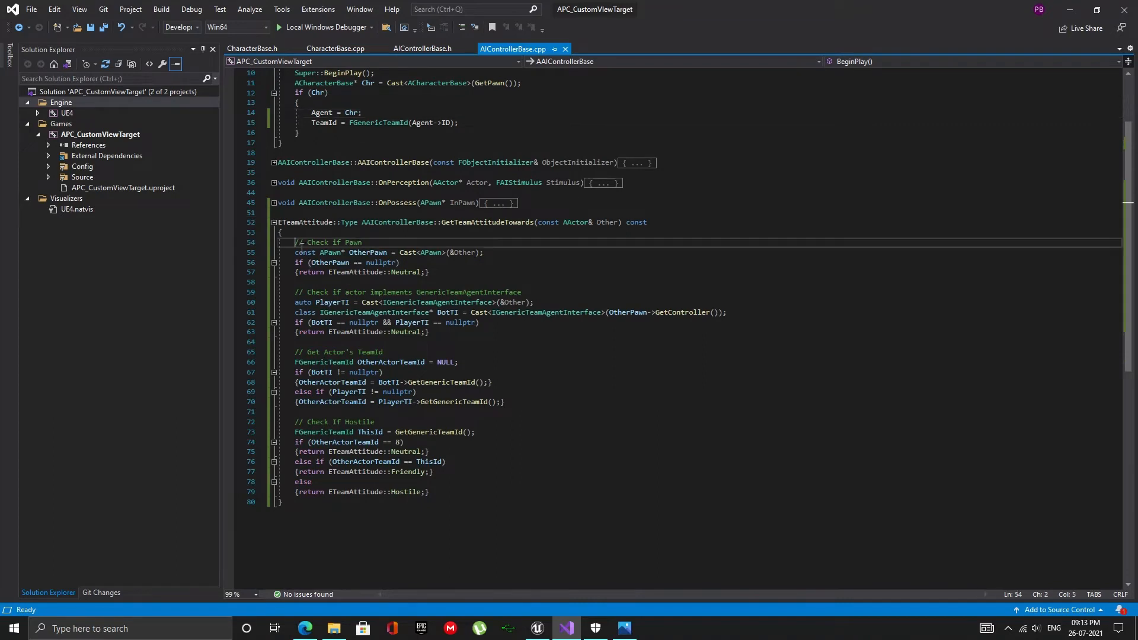
left_click_drag(295, 243, 429, 272)
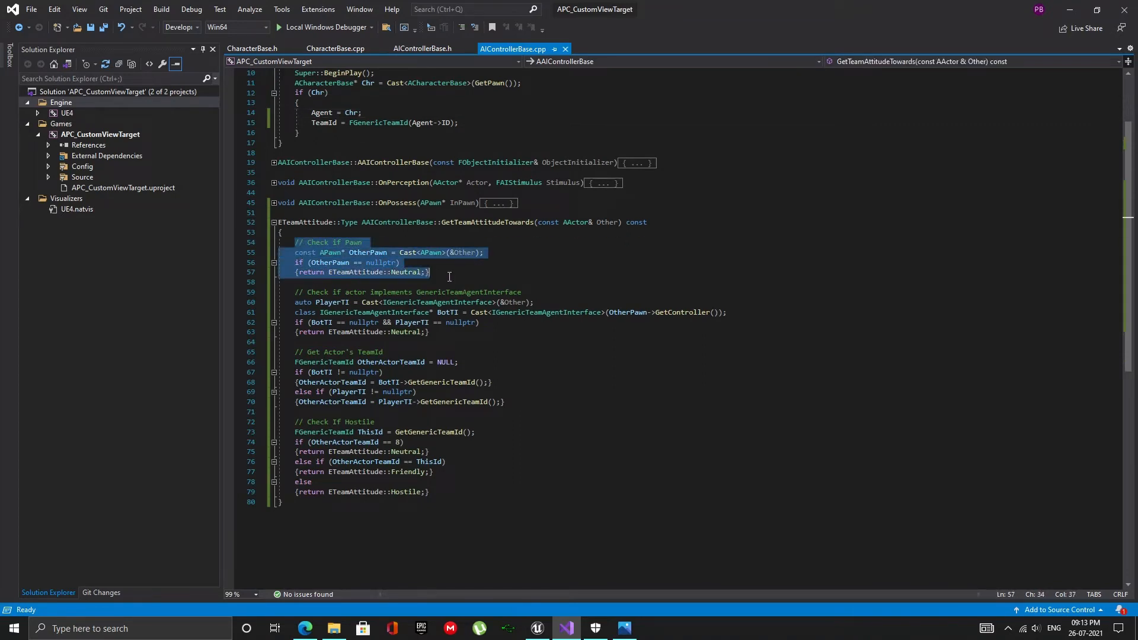
left_click(430, 272)
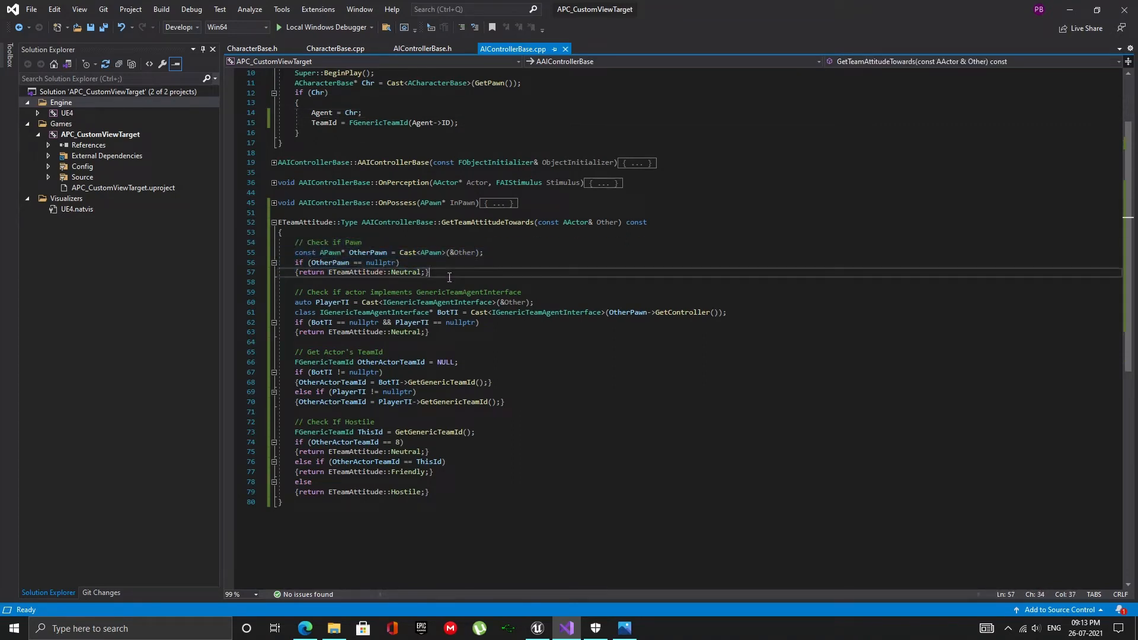
left_click(295, 292)
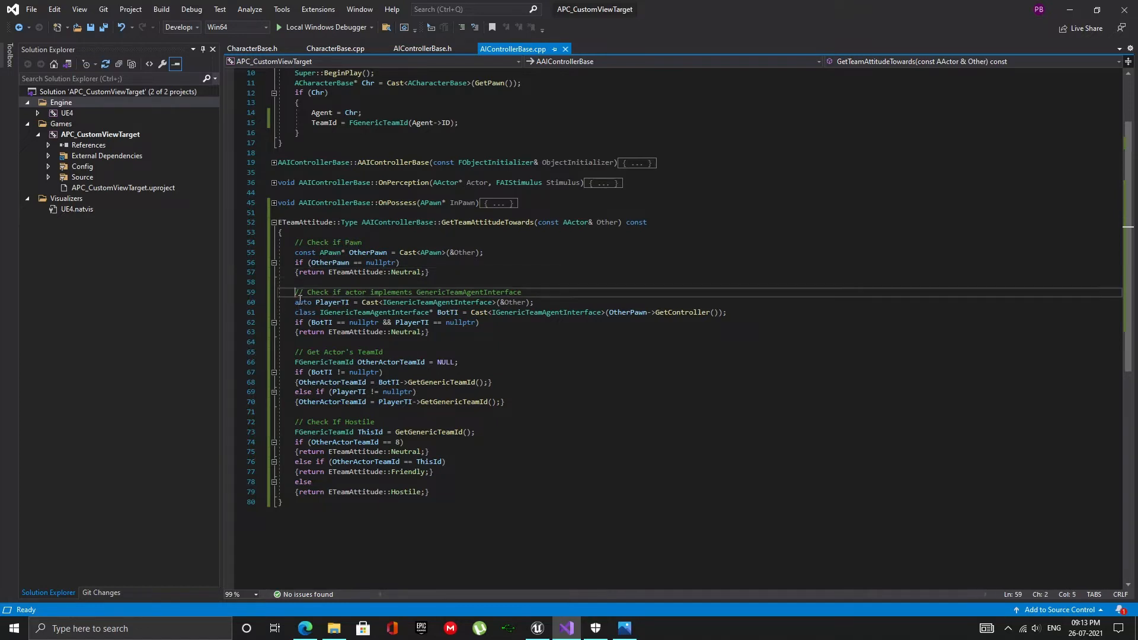
left_click_drag(296, 291, 397, 323)
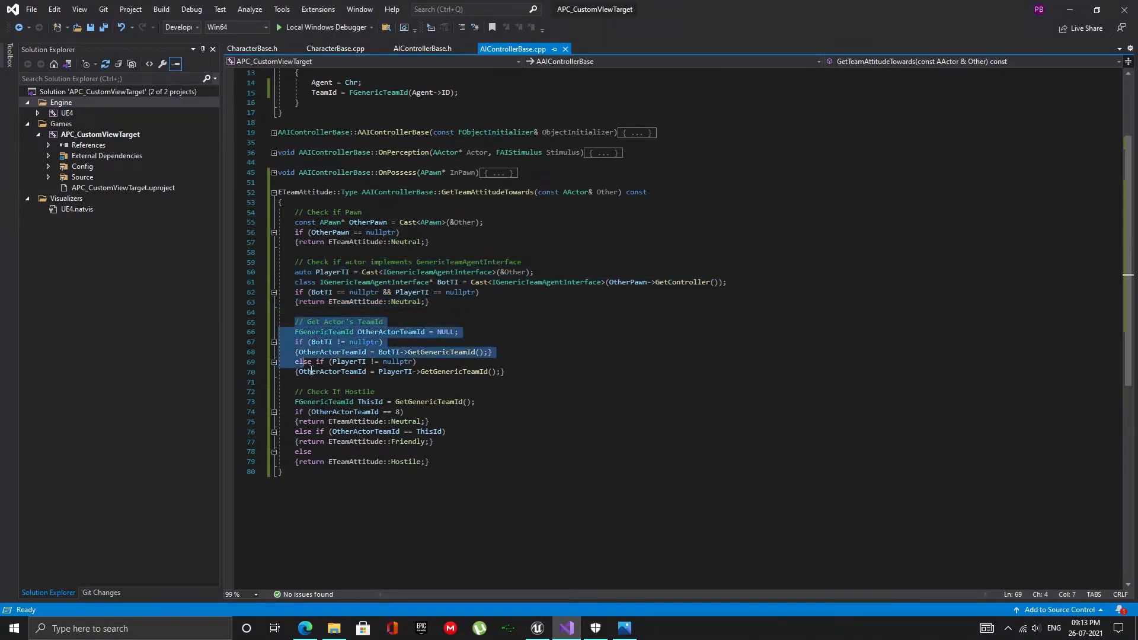
left_click(505, 372)
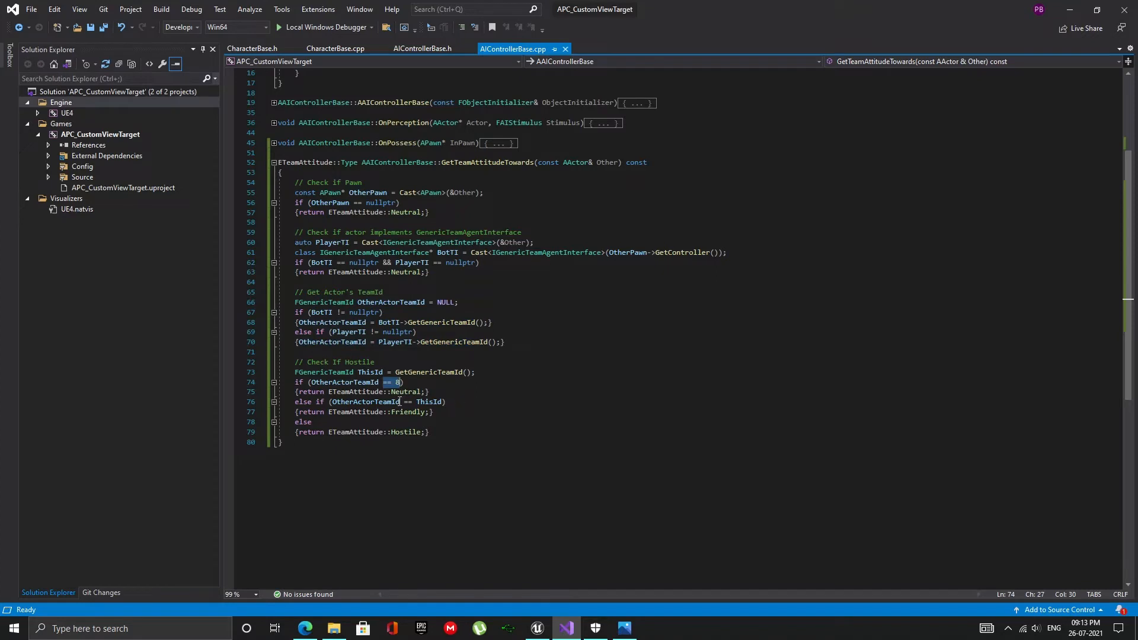
double_click(407, 391)
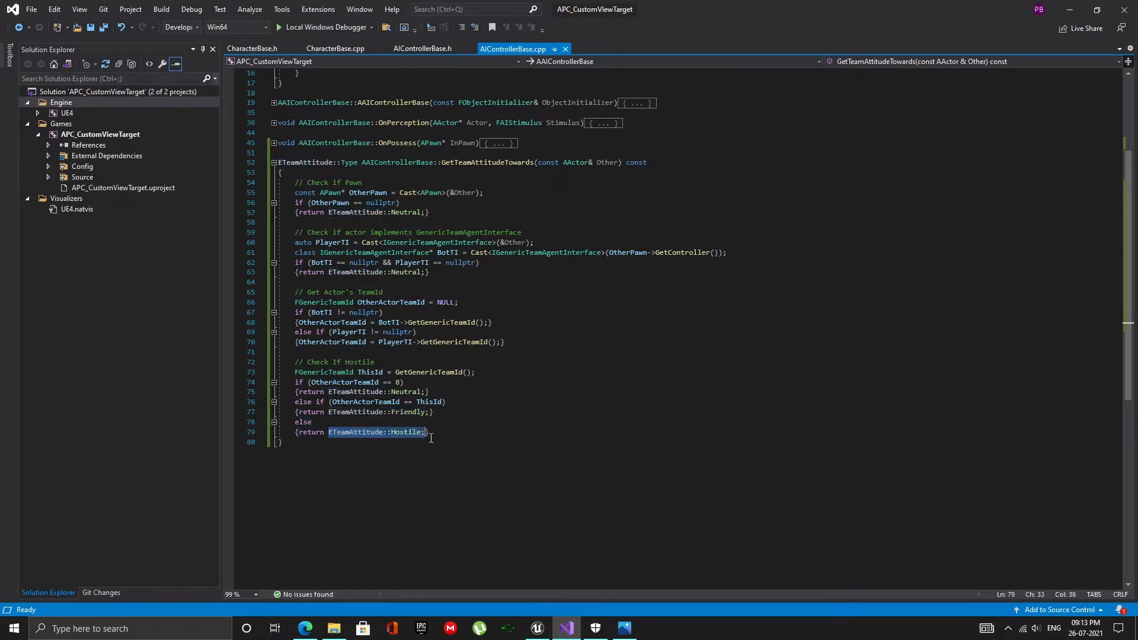
left_click(430, 432)
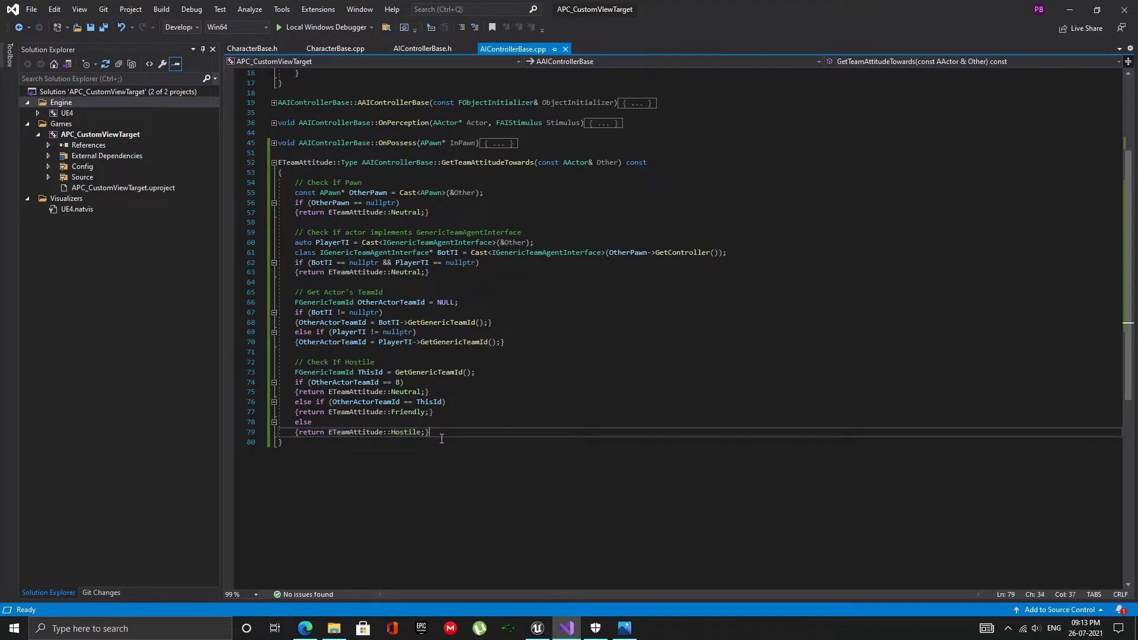
left_click(161, 9)
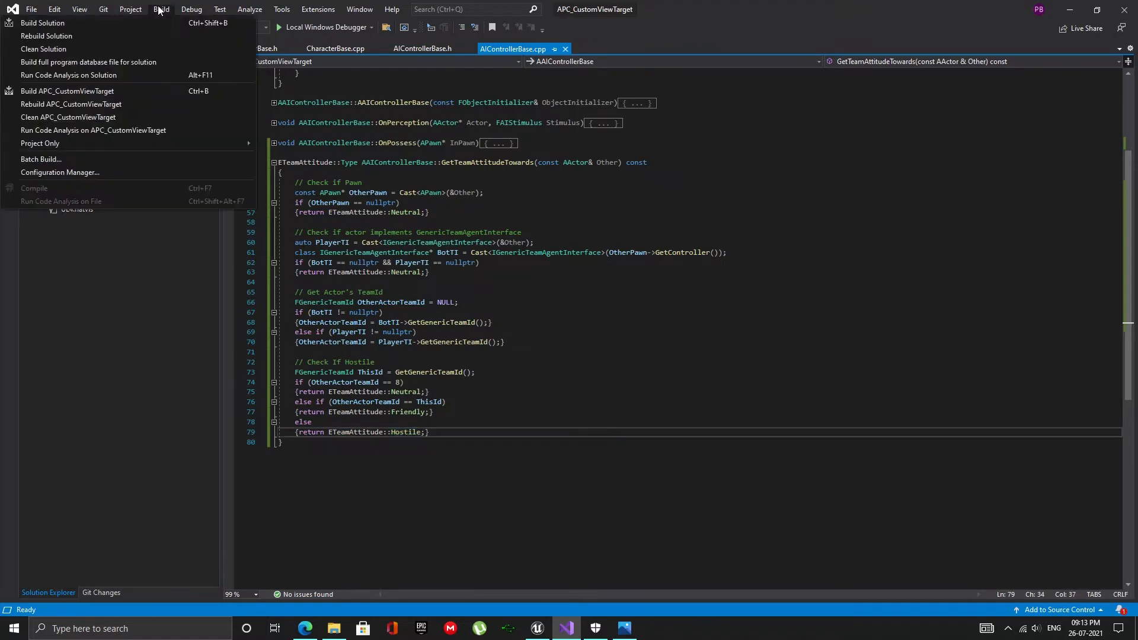
Build the solution from Visual Studio's Build menu.
left_click(43, 22)
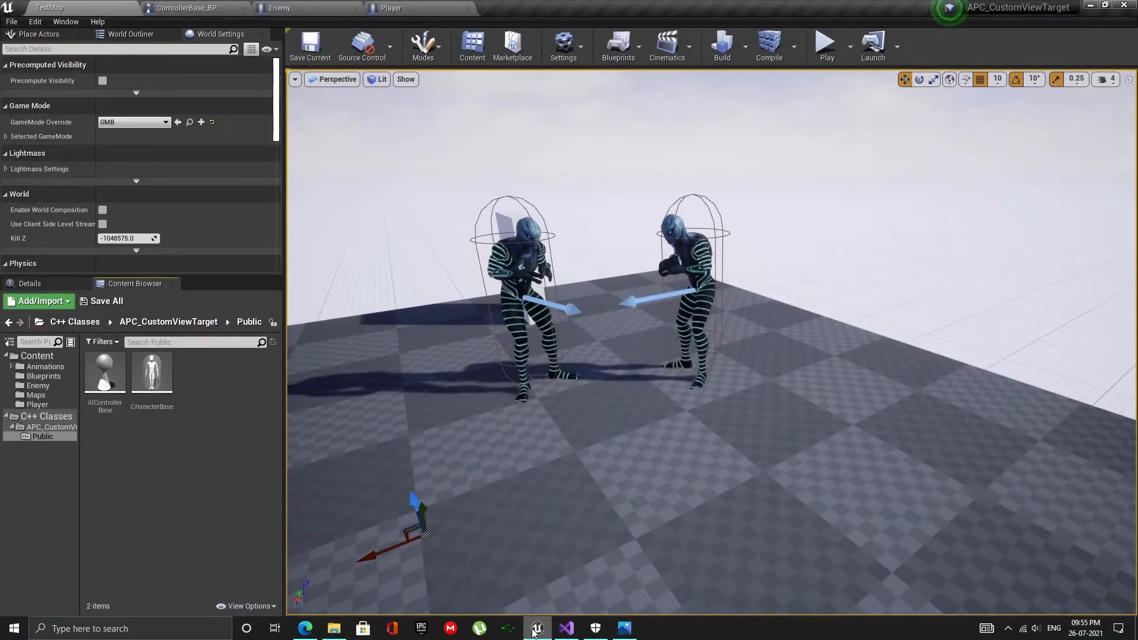
Set Enemy2's AI ID field to 2 in the Details panel.
left_click(826, 46)
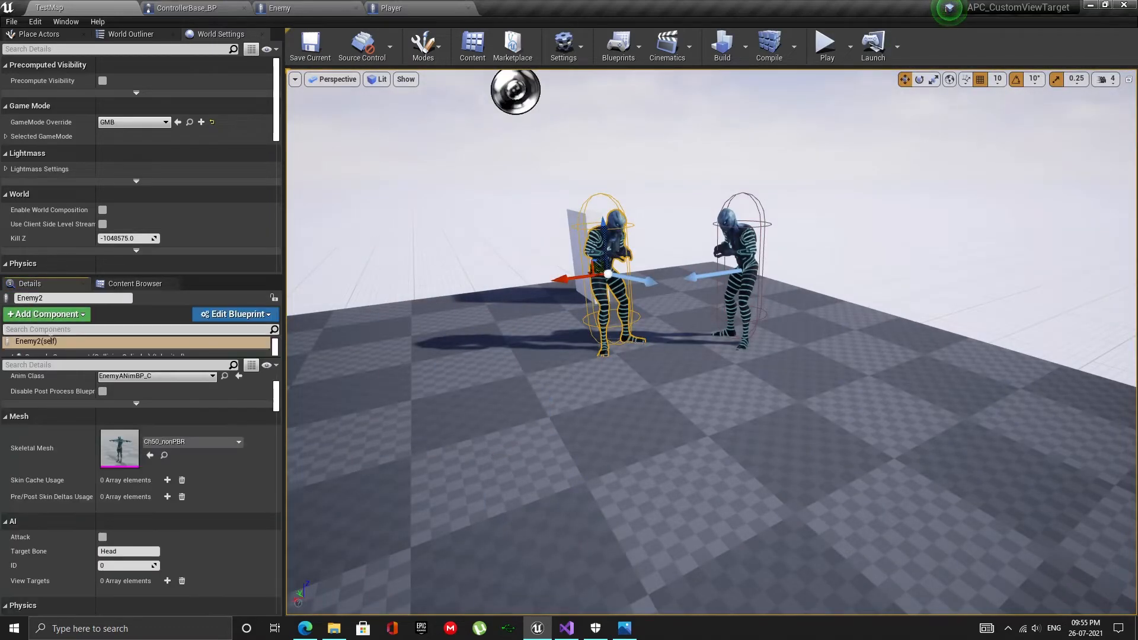
left_click(129, 566)
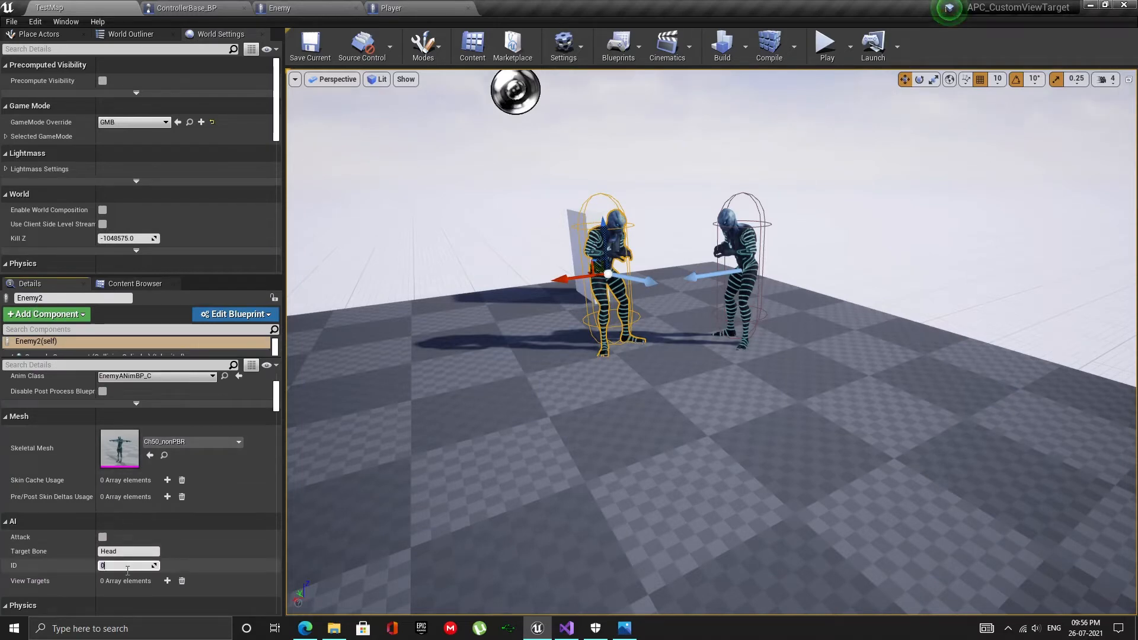
type("2")
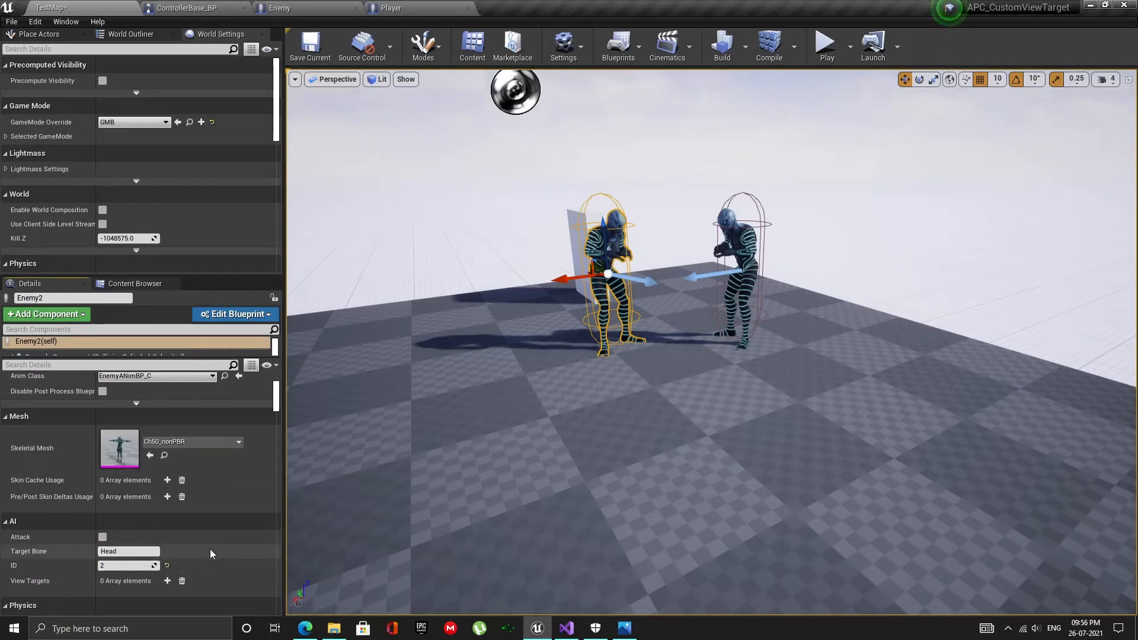
left_click(825, 44)
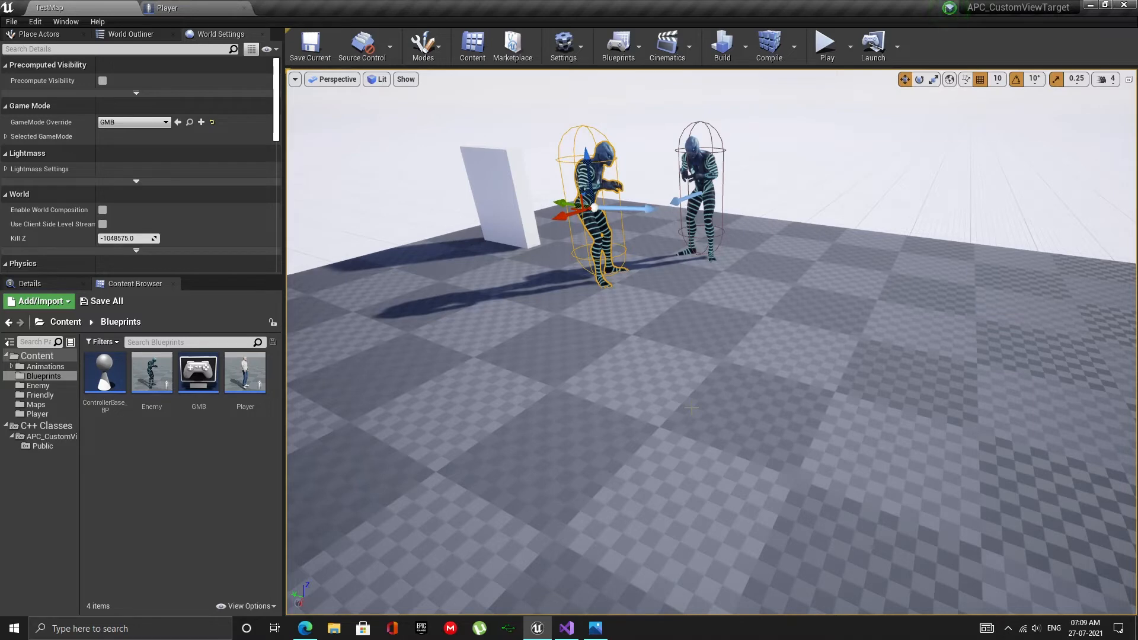
mouse_move(152, 372)
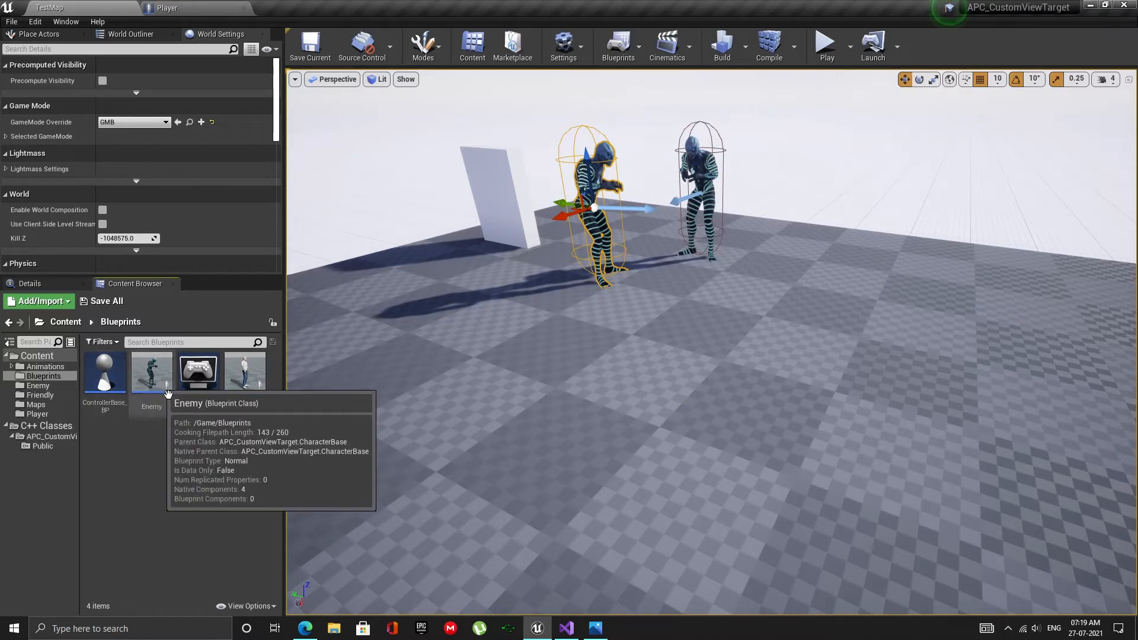
Duplicate the Enemy blueprint as Friendly, open it, then go back to TestMap.
right_click(151, 372)
type("Friendly")
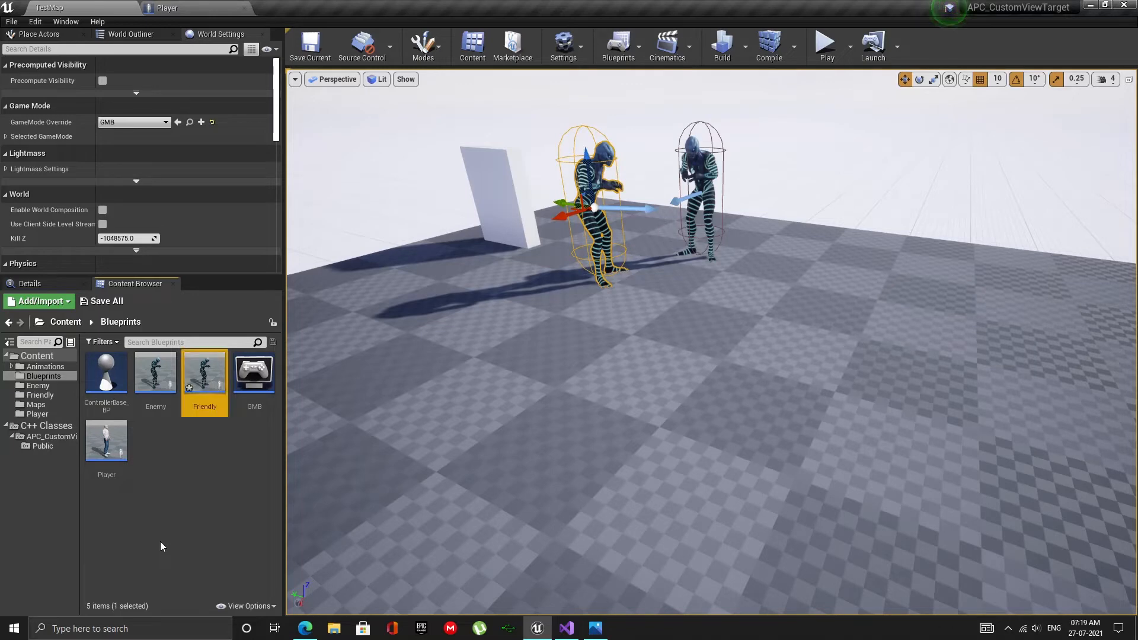
double_click(205, 371)
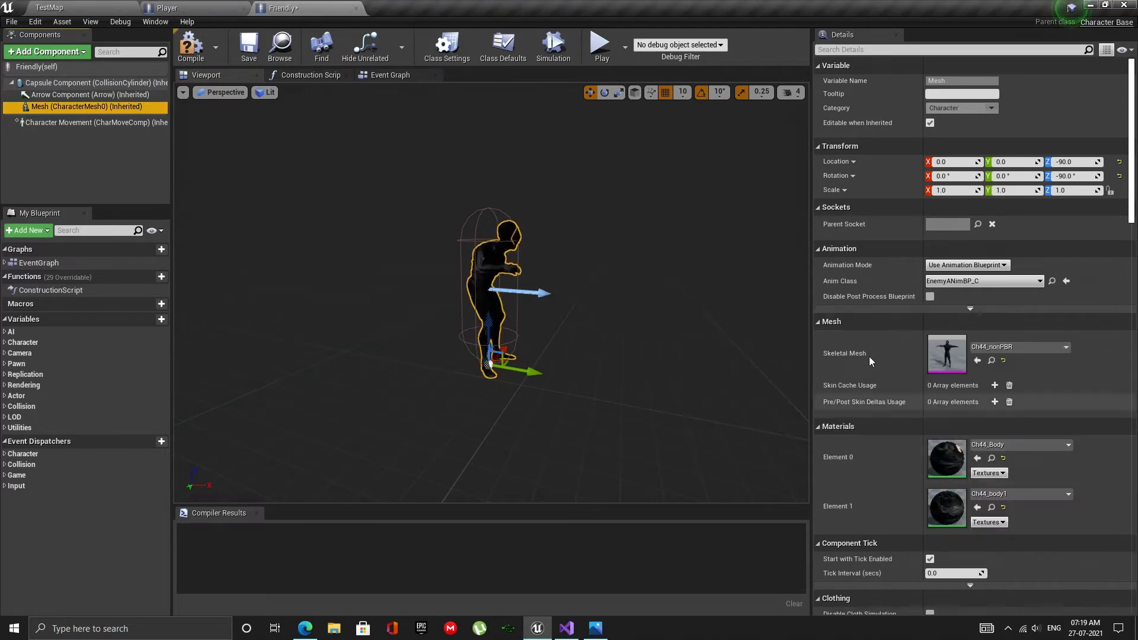
left_click(48, 7)
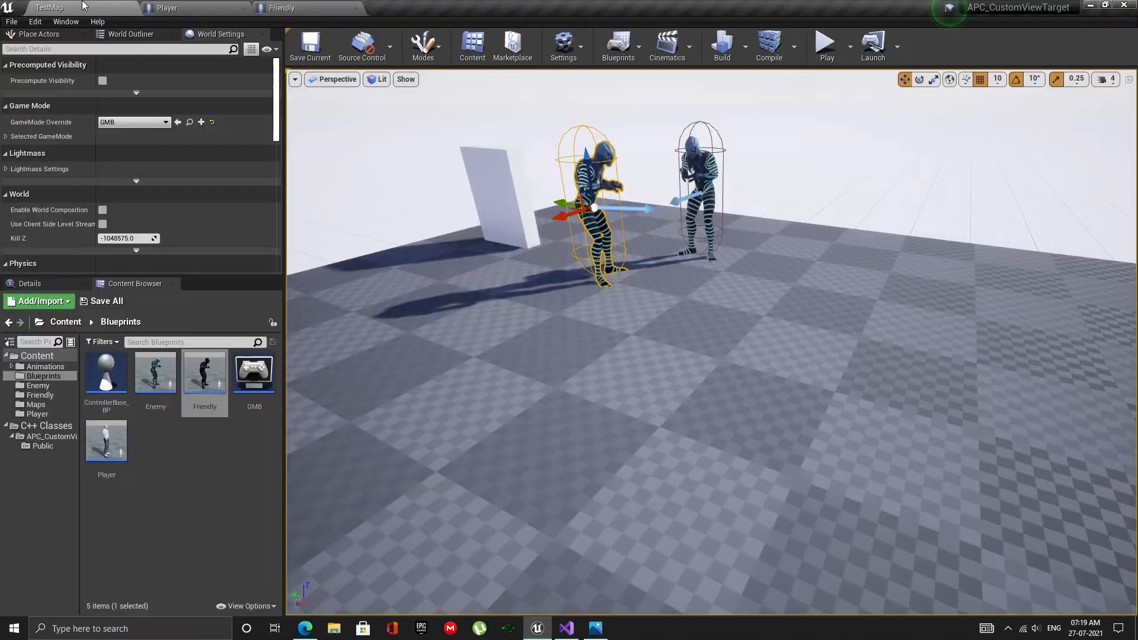
Open the Player blueprint and set its parent class to Friendly.
double_click(107, 440)
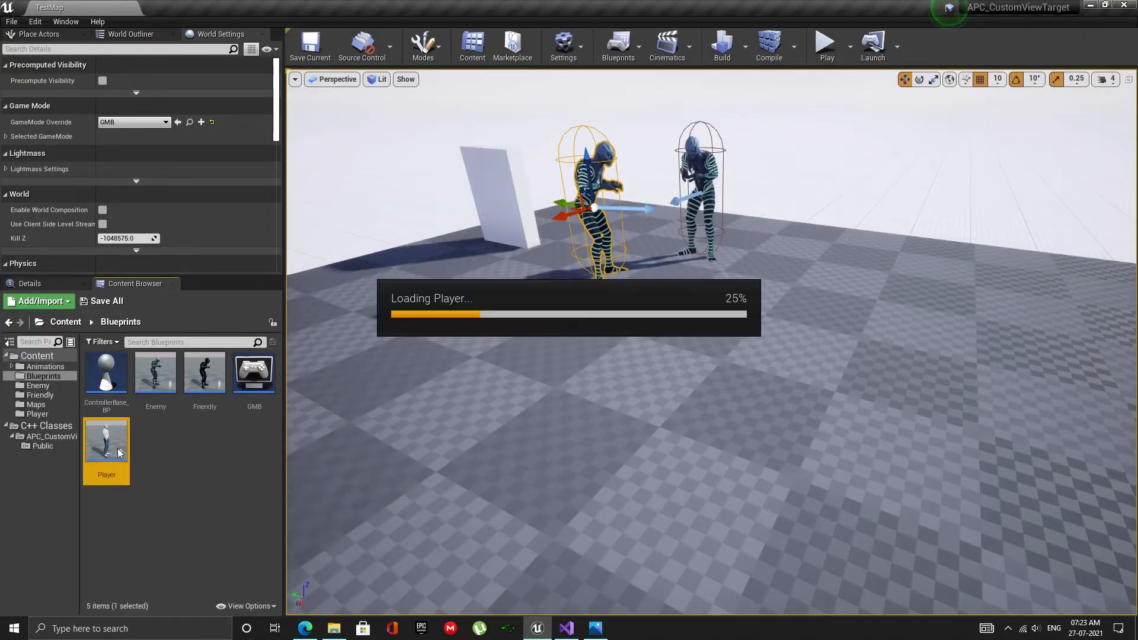
double_click(106, 441)
type("friend")
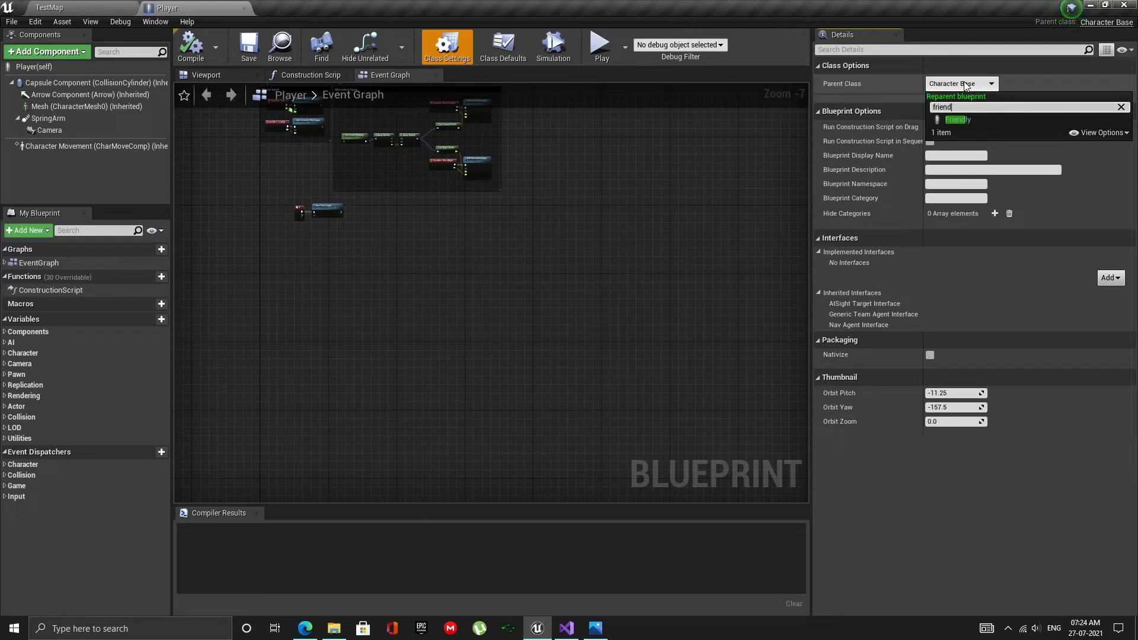
left_click(958, 120)
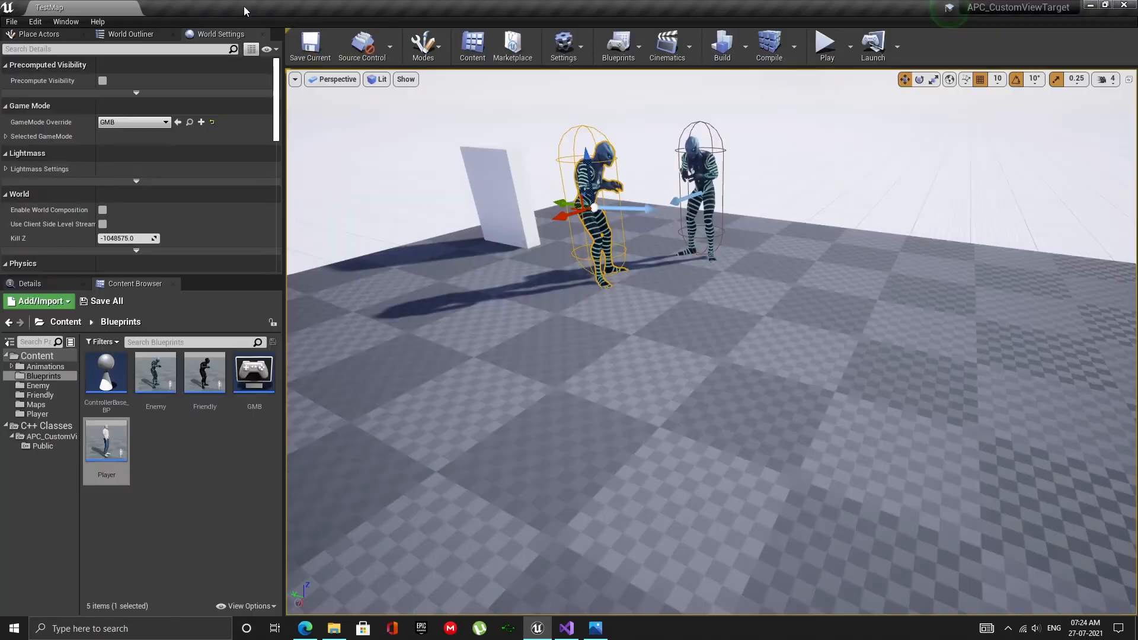
Set the Friendly blueprint's ID default to 255, compile, and go back to TestMap.
double_click(204, 373)
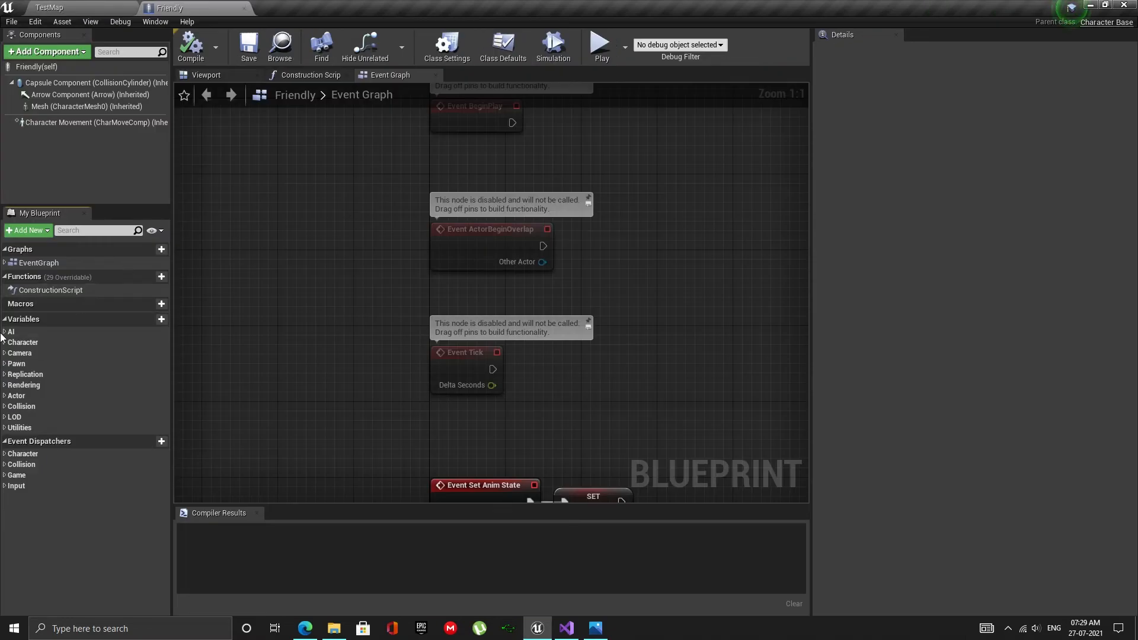
left_click(29, 366)
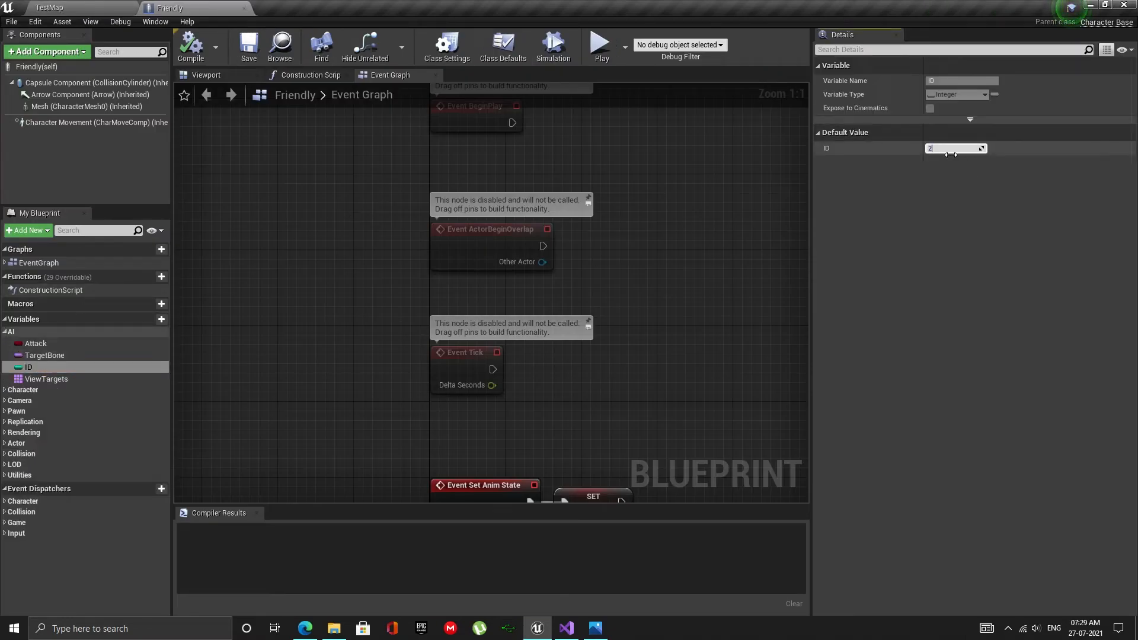
type("255")
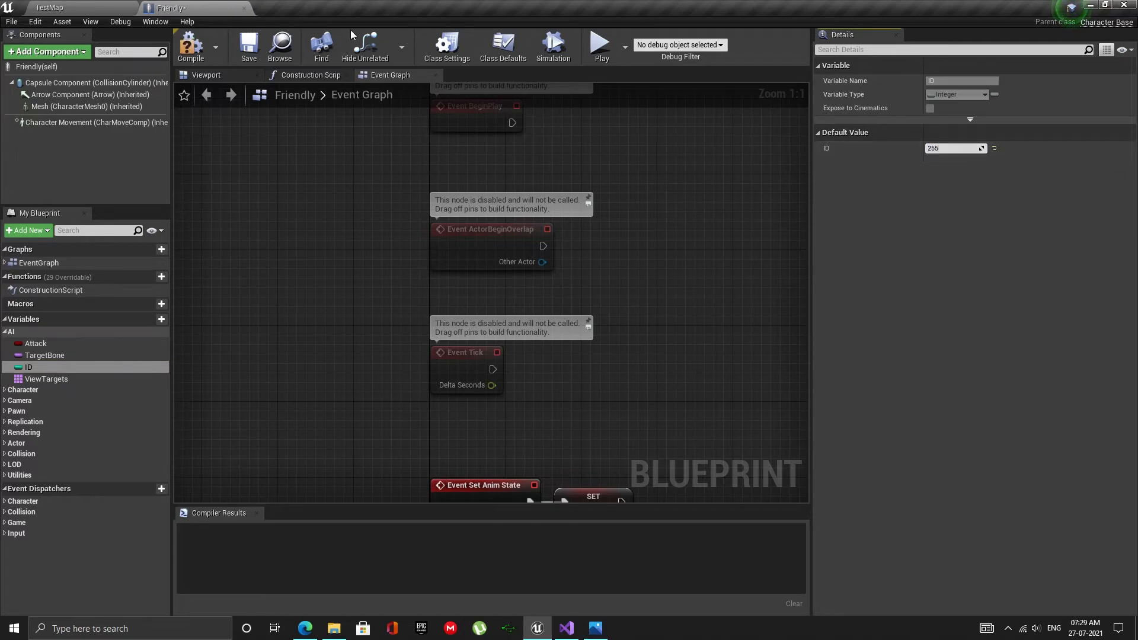
left_click(49, 8)
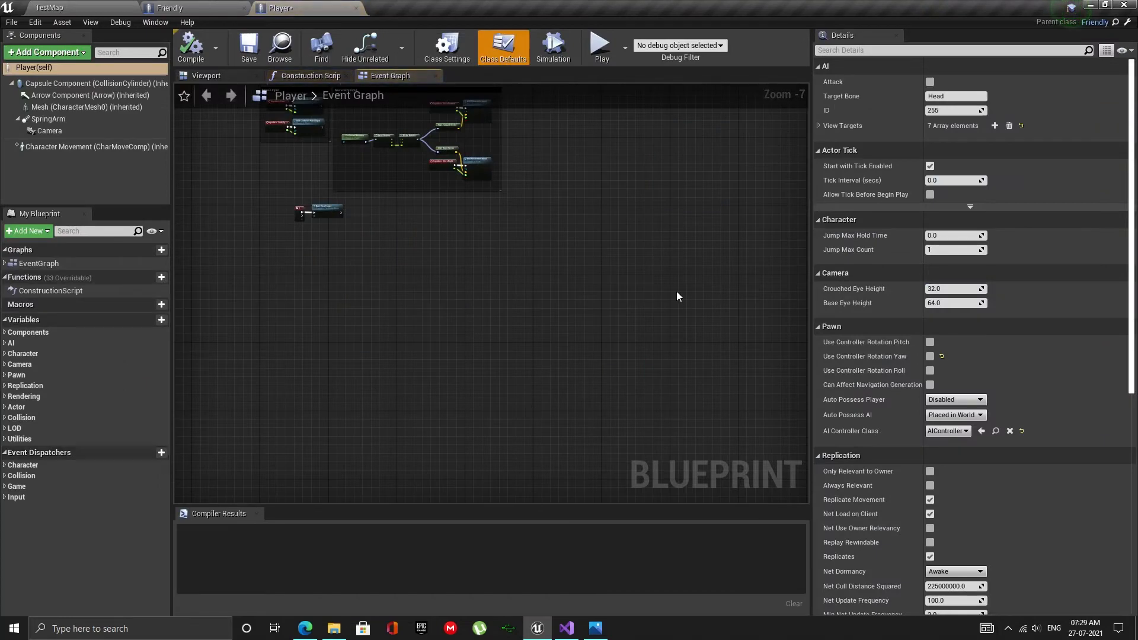
left_click(955, 110)
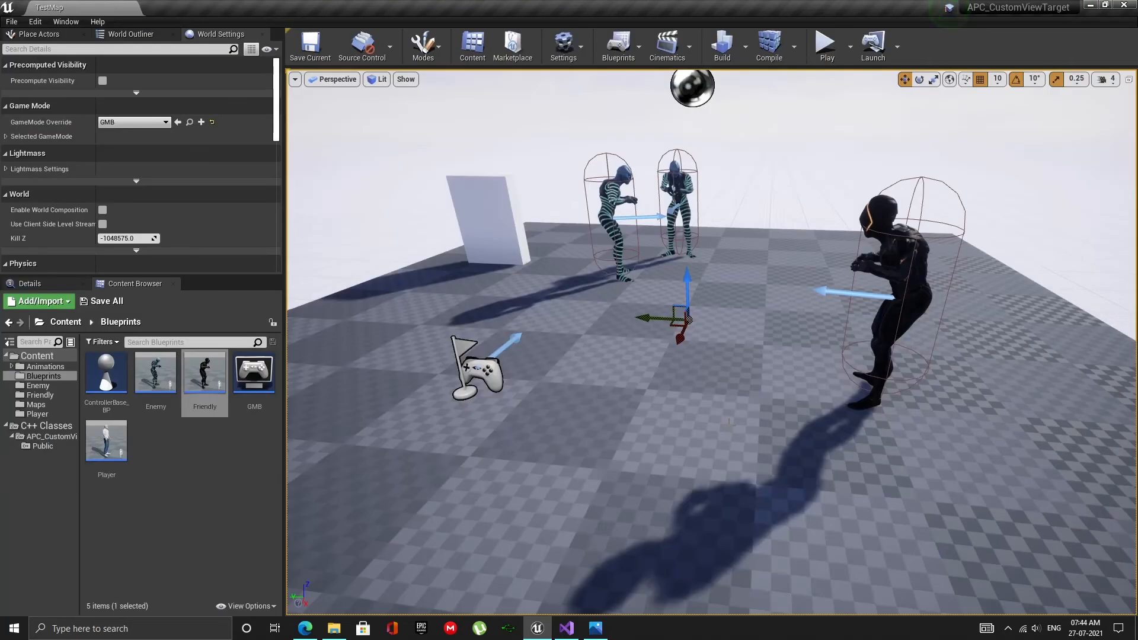
Select the dark character on the right and play-test the level.
left_click(897, 261)
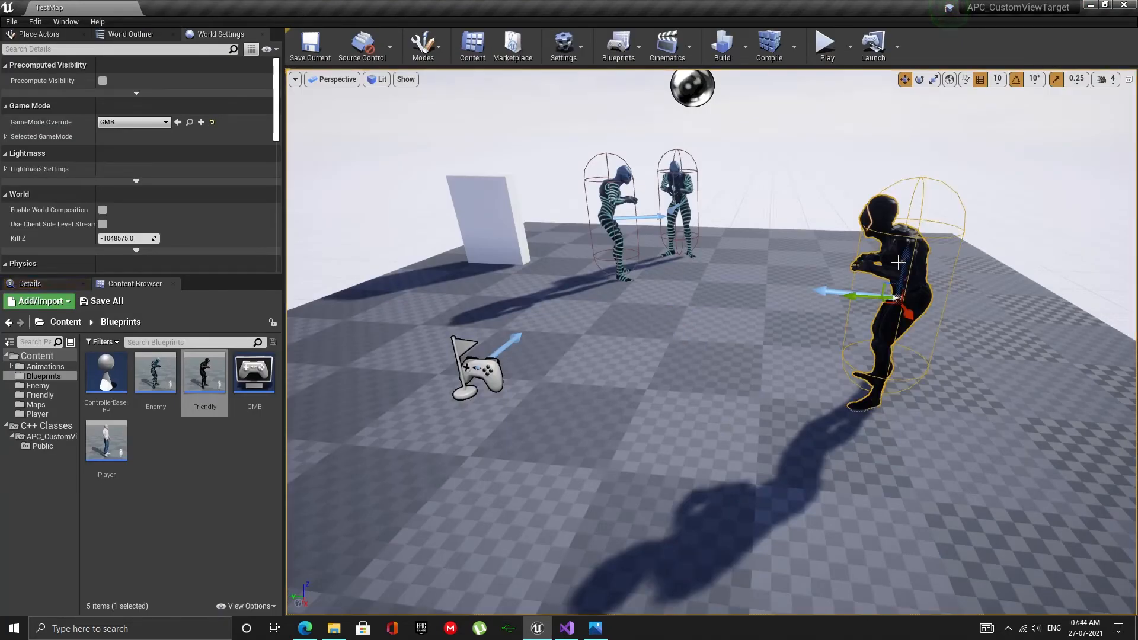
mouse_move(826, 43)
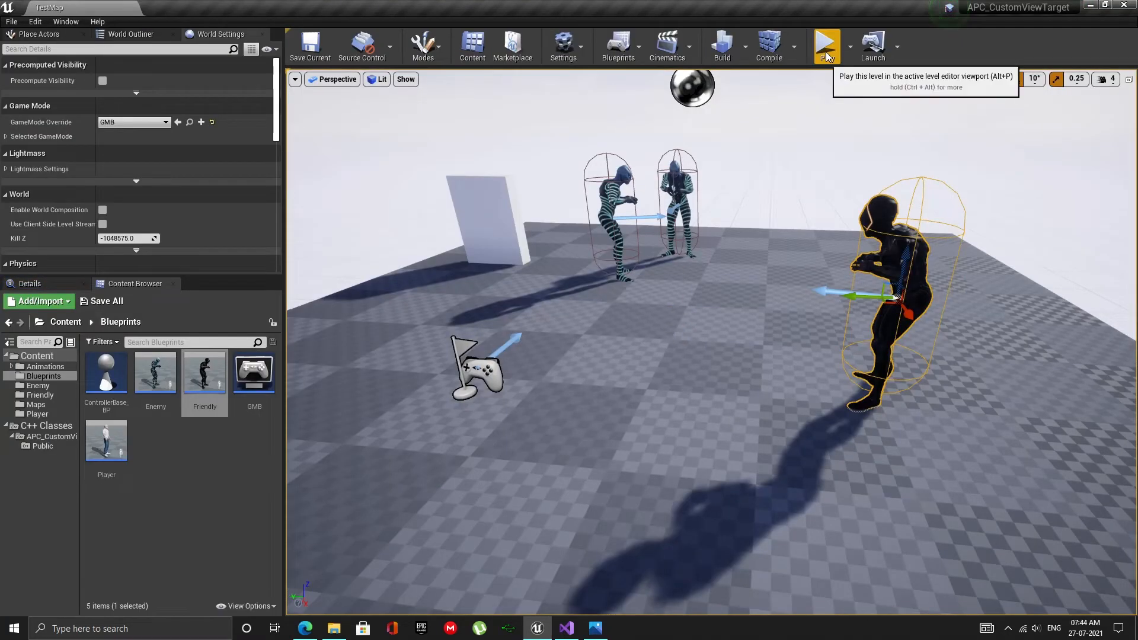
left_click(826, 43)
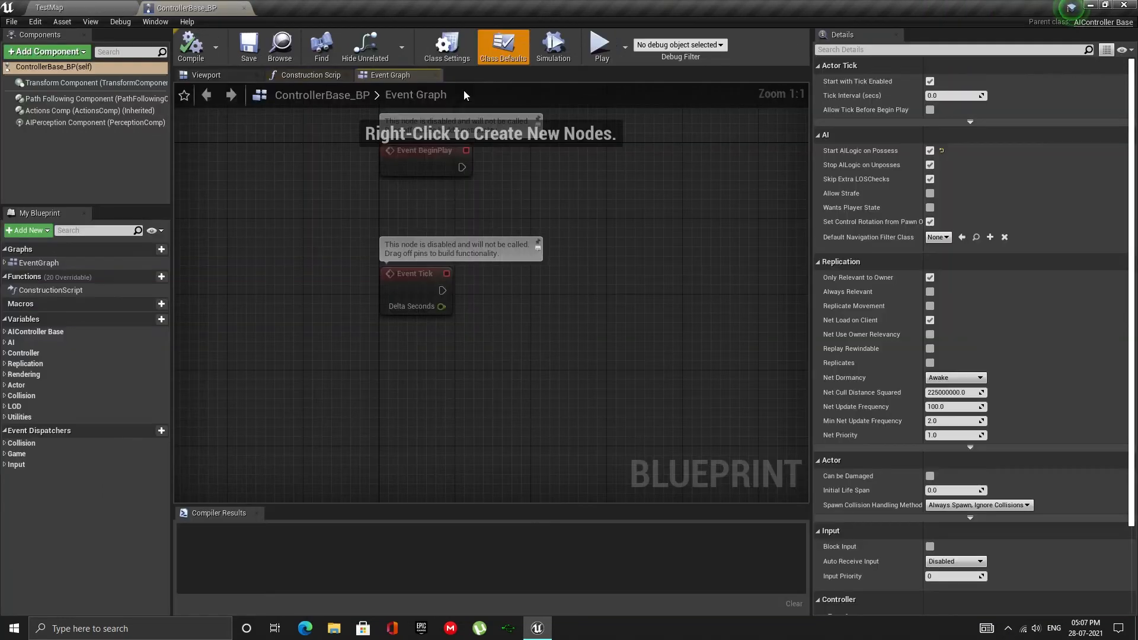
Check AIPerception sight detection by affiliation, play-test, then browse to the Public C++ classes.
left_click(94, 122)
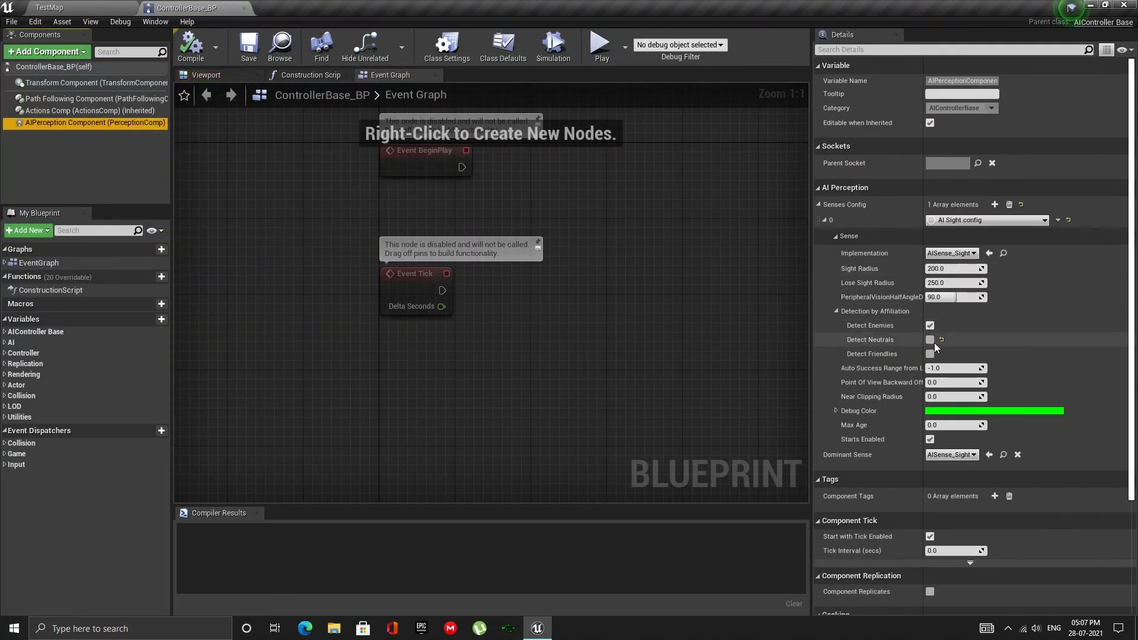
left_click(930, 340)
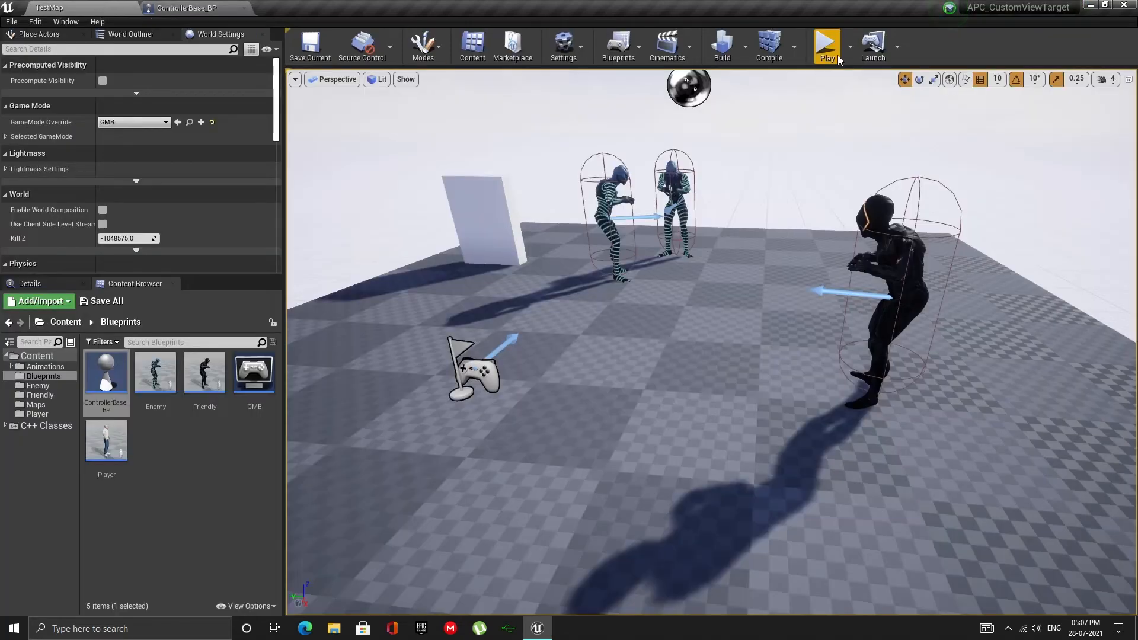
left_click(826, 46)
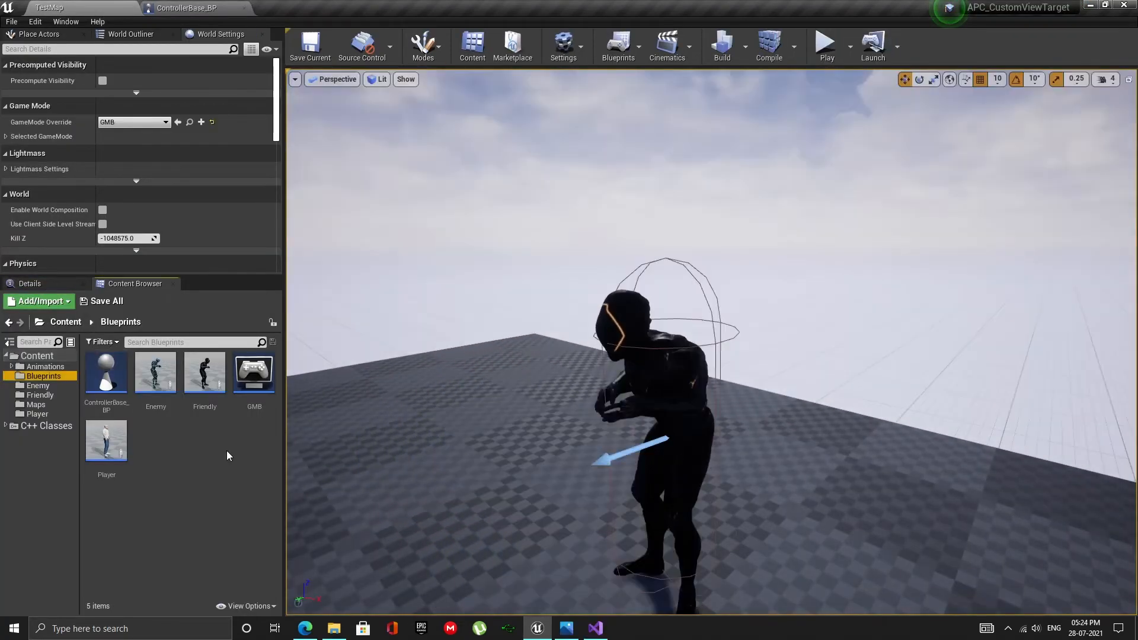
left_click(51, 437)
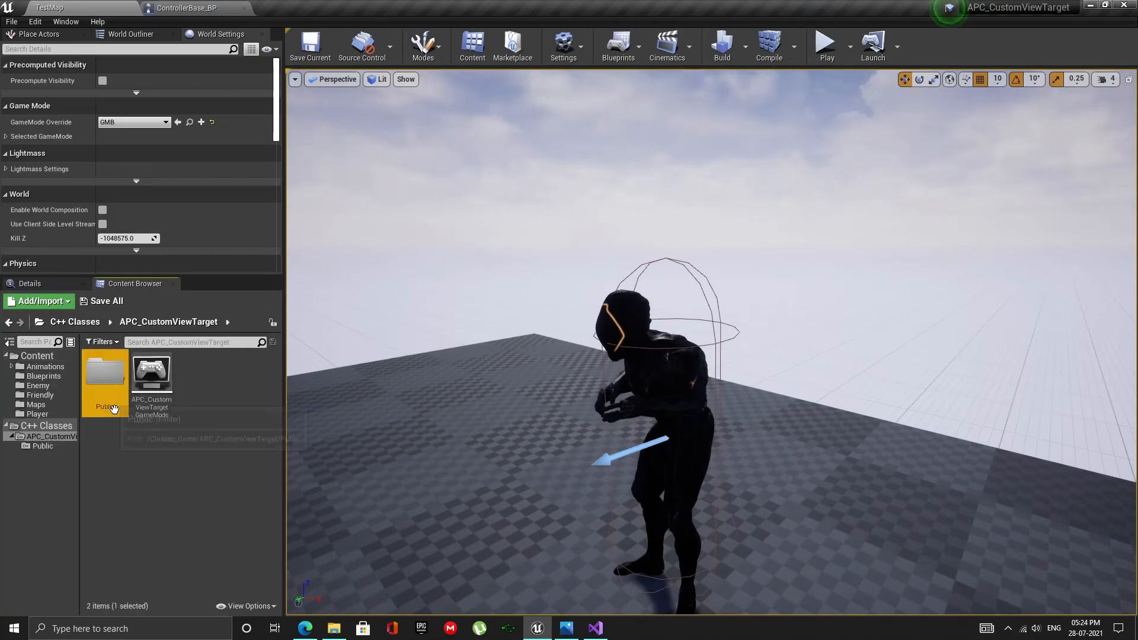
left_click(595, 628)
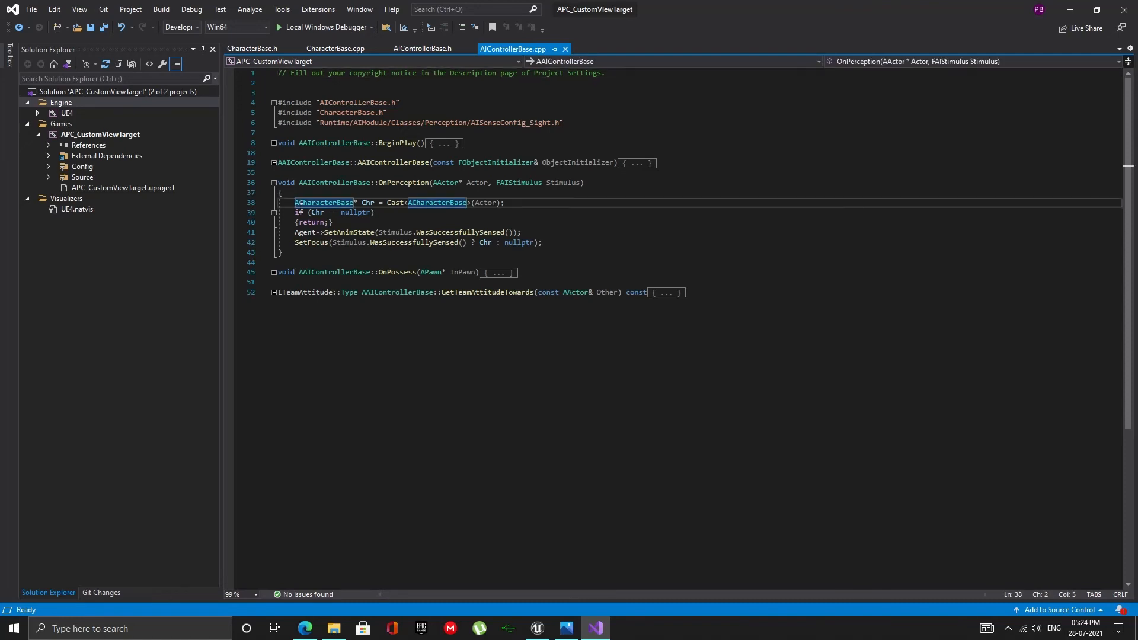
Select the OnPerception body, from the actor cast through the focus call.
left_click_drag(294, 203, 542, 241)
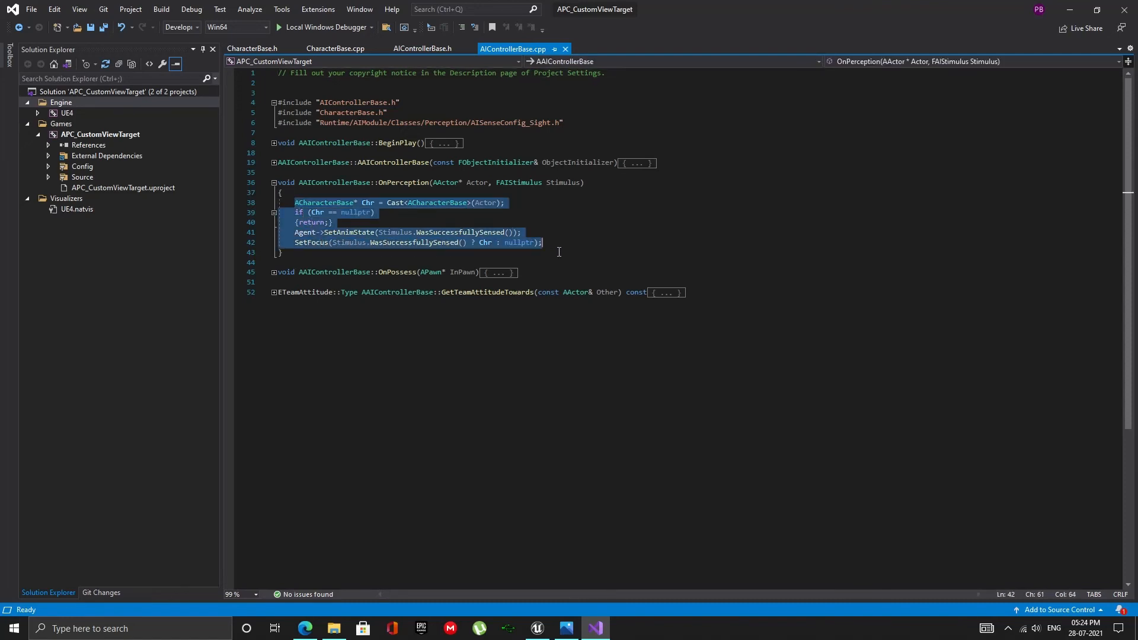
mouse_move(591, 235)
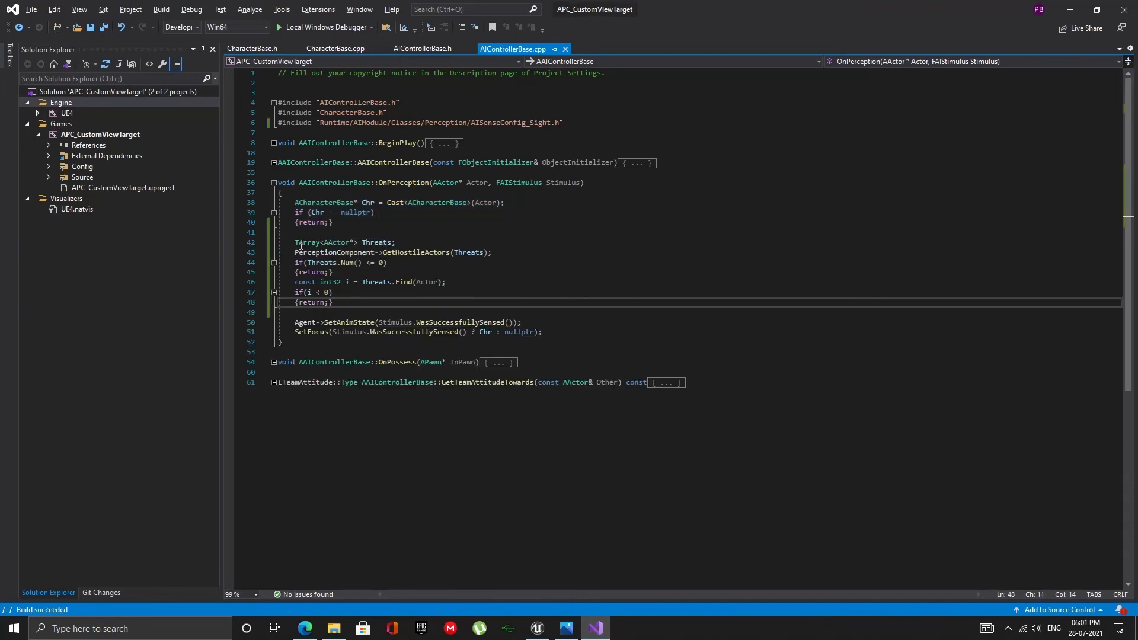
Highlight the new threat-check, hostile-actor lookup, and focus lines in OnPerception.
left_click_drag(295, 242, 332, 301)
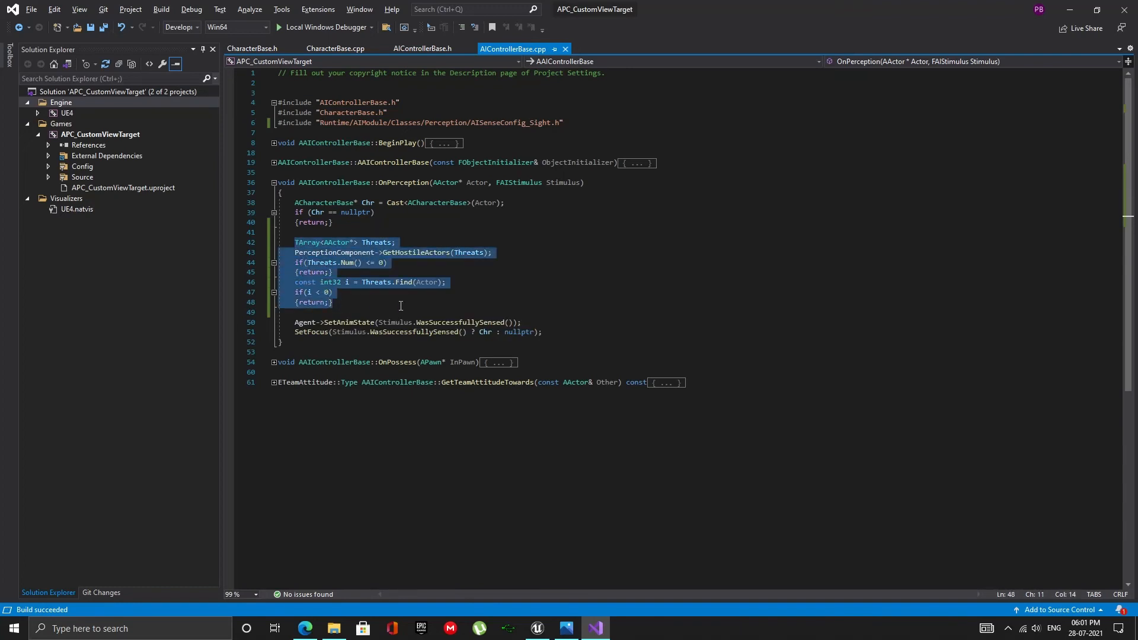
left_click(316, 328)
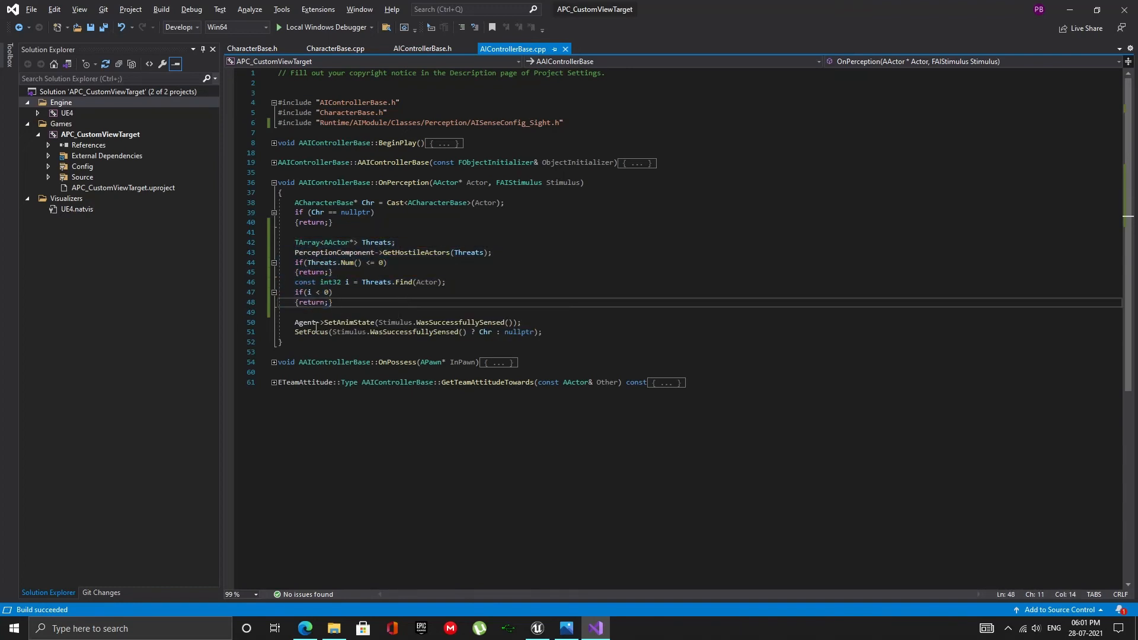
left_click_drag(295, 322, 537, 332)
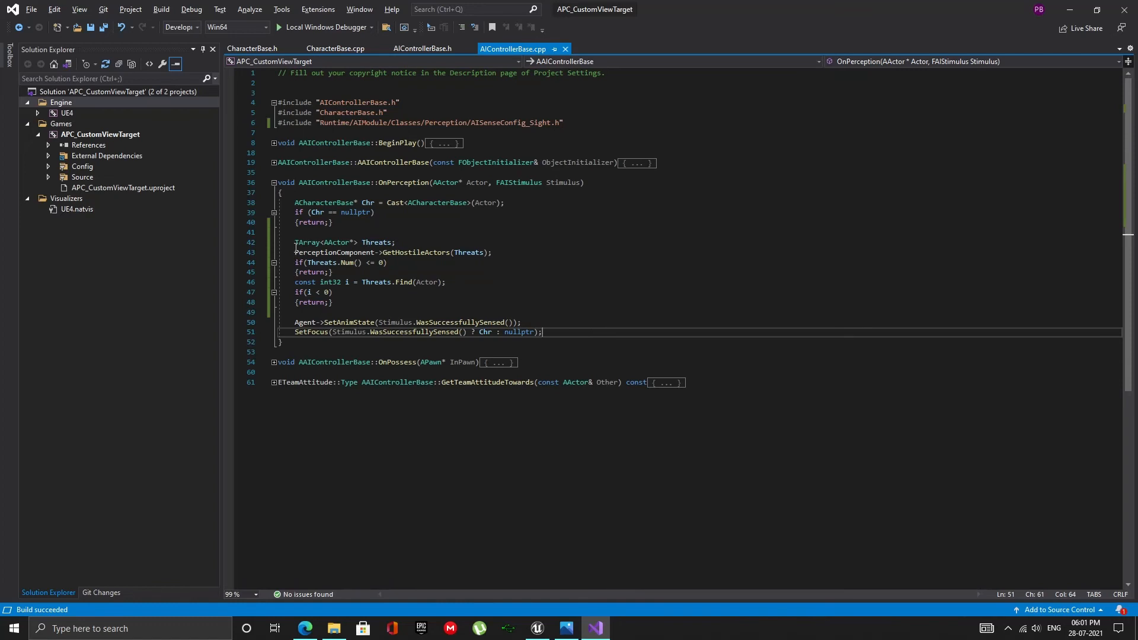
left_click_drag(294, 242, 492, 252)
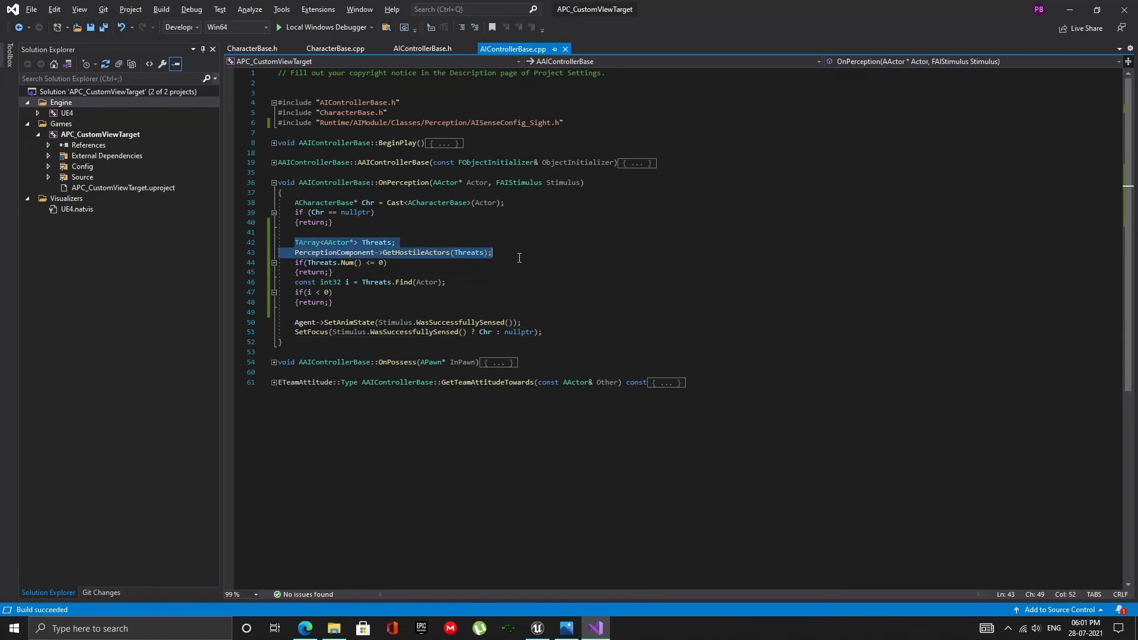
left_click(298, 292)
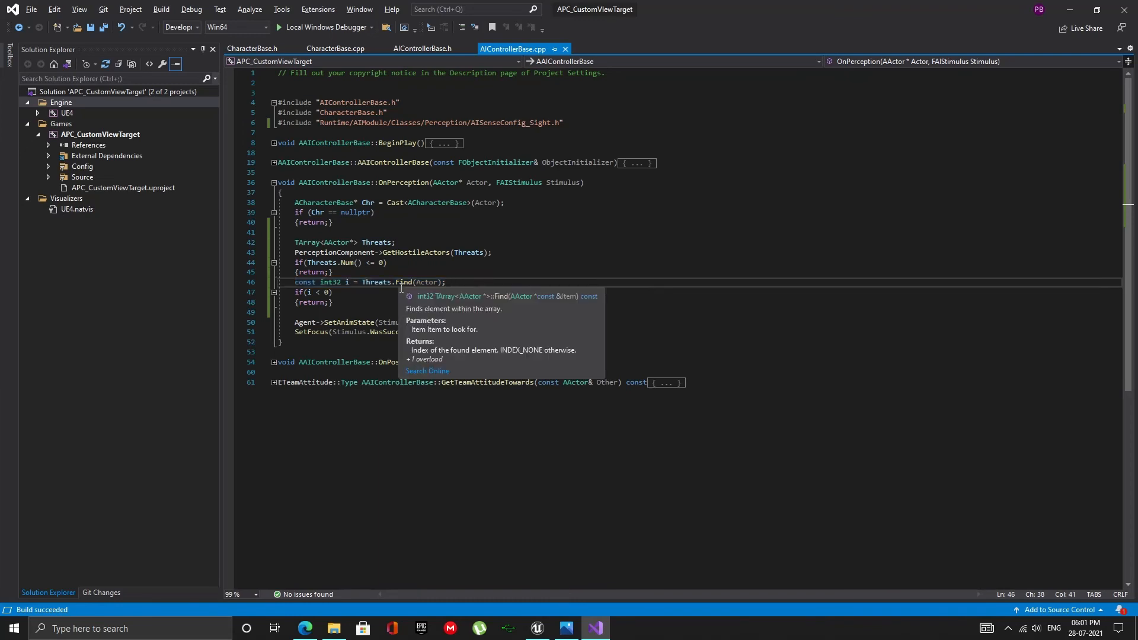
Examine the Threats Find index check, then play-test the level again.
double_click(405, 282)
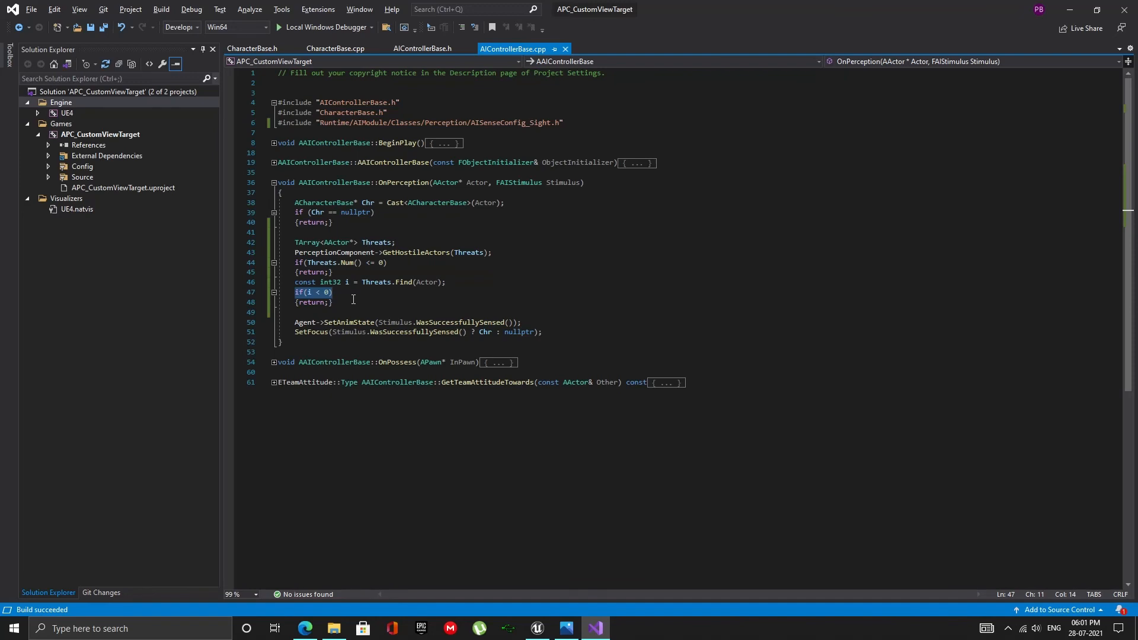
left_click(332, 302)
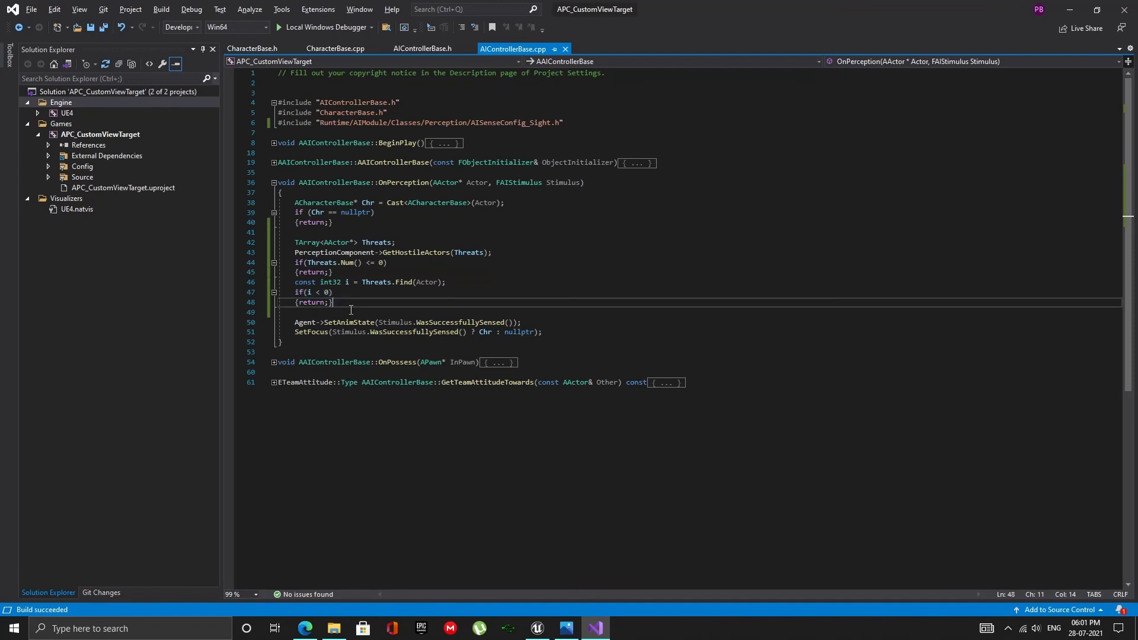
left_click_drag(295, 242, 312, 292)
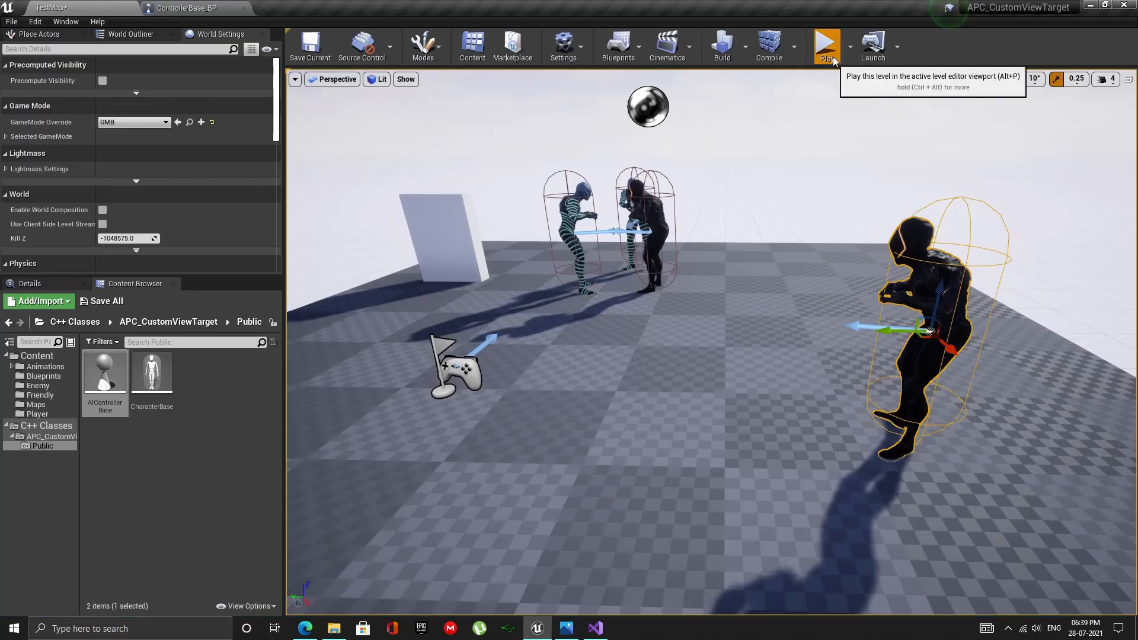
left_click(826, 46)
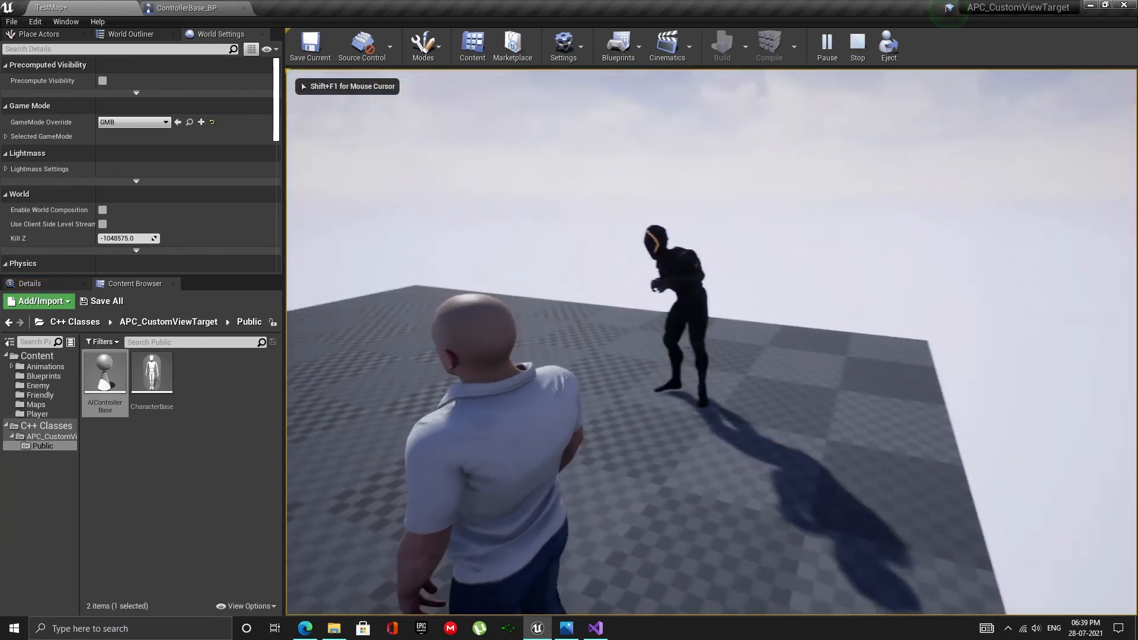